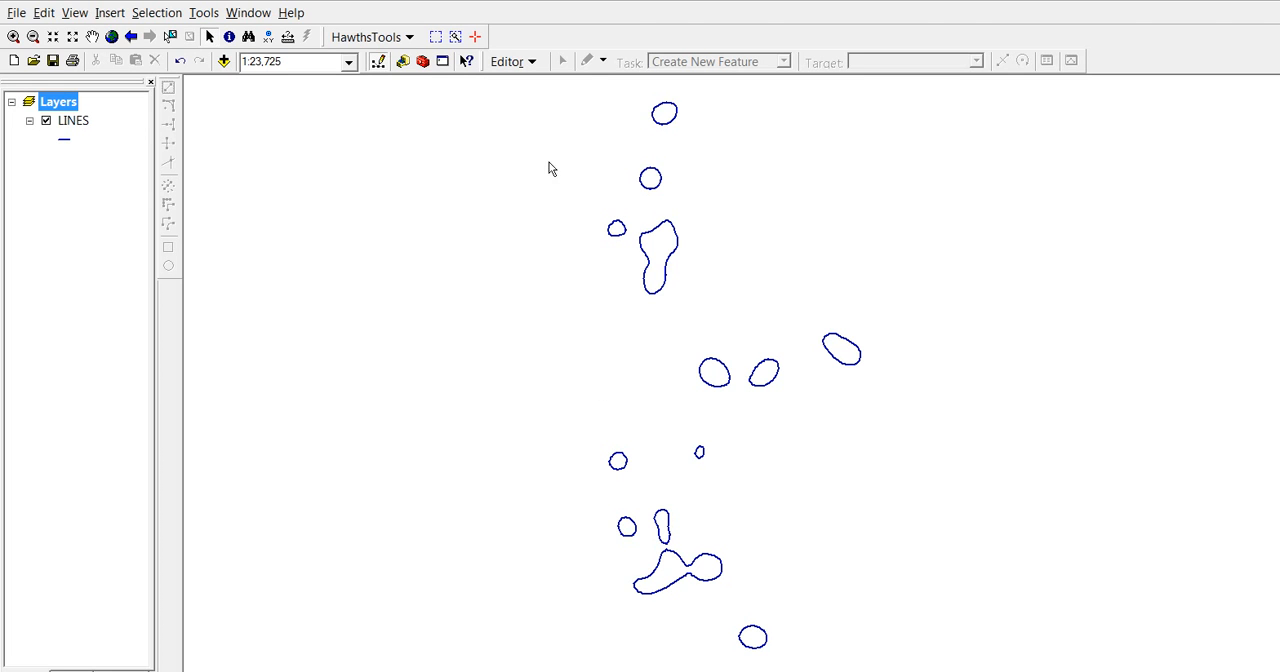
mouse_move(840, 640)
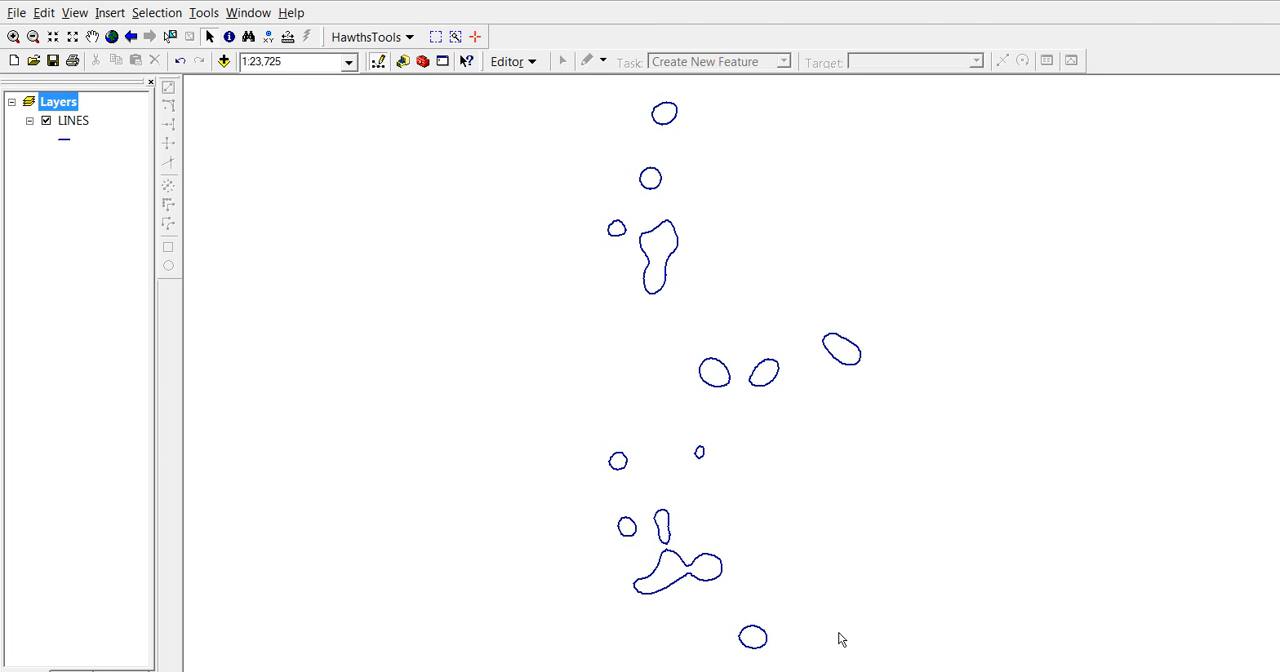
mouse_move(576, 294)
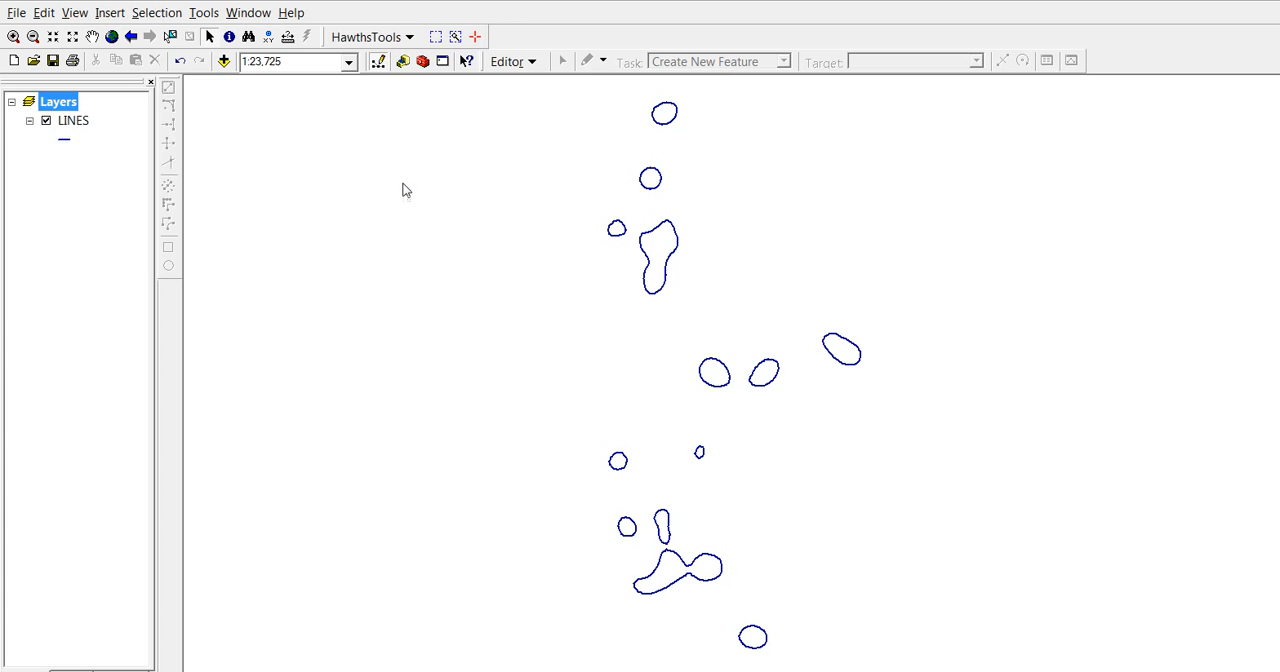
Try HawthsTools Add/Update Area & Perimeter Field and dismiss the 'no polygon layers' warning.
left_click(368, 36)
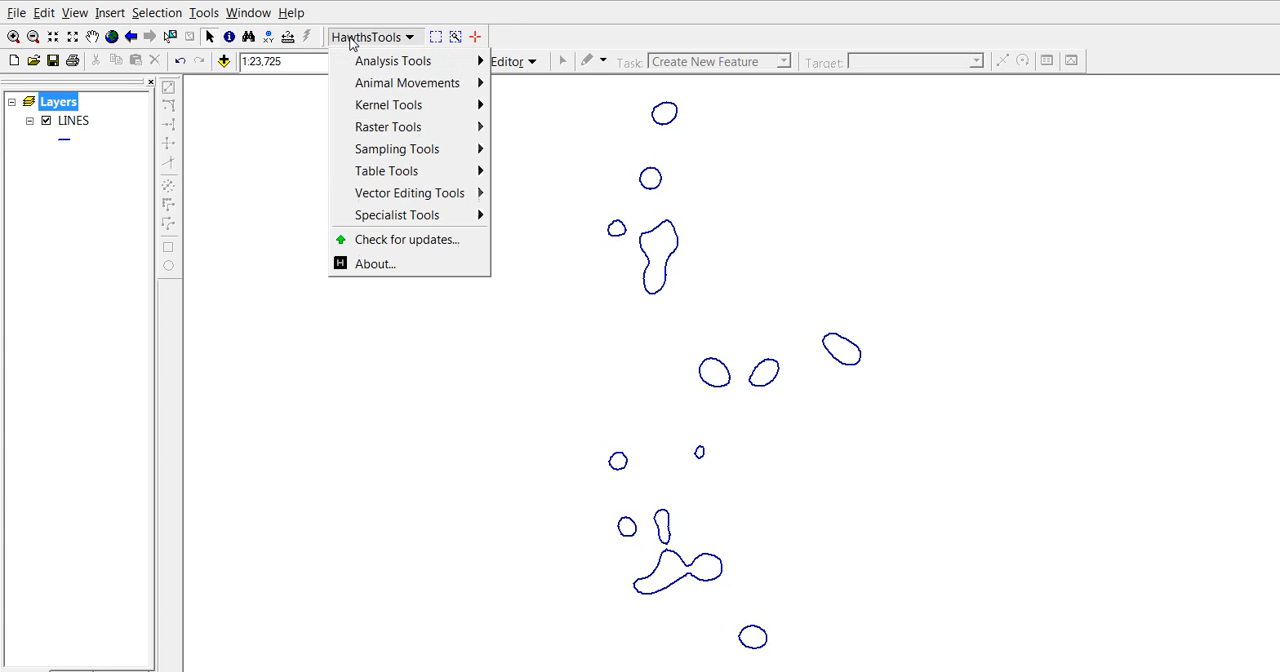
left_click(388, 170)
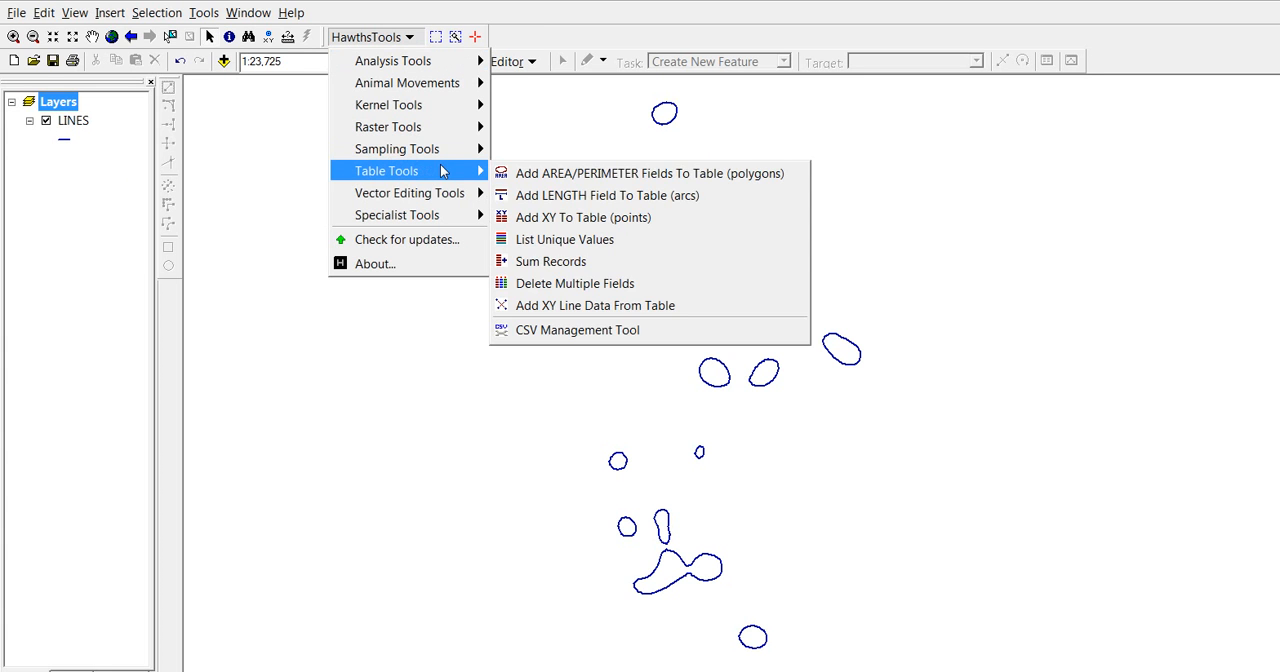
left_click(648, 172)
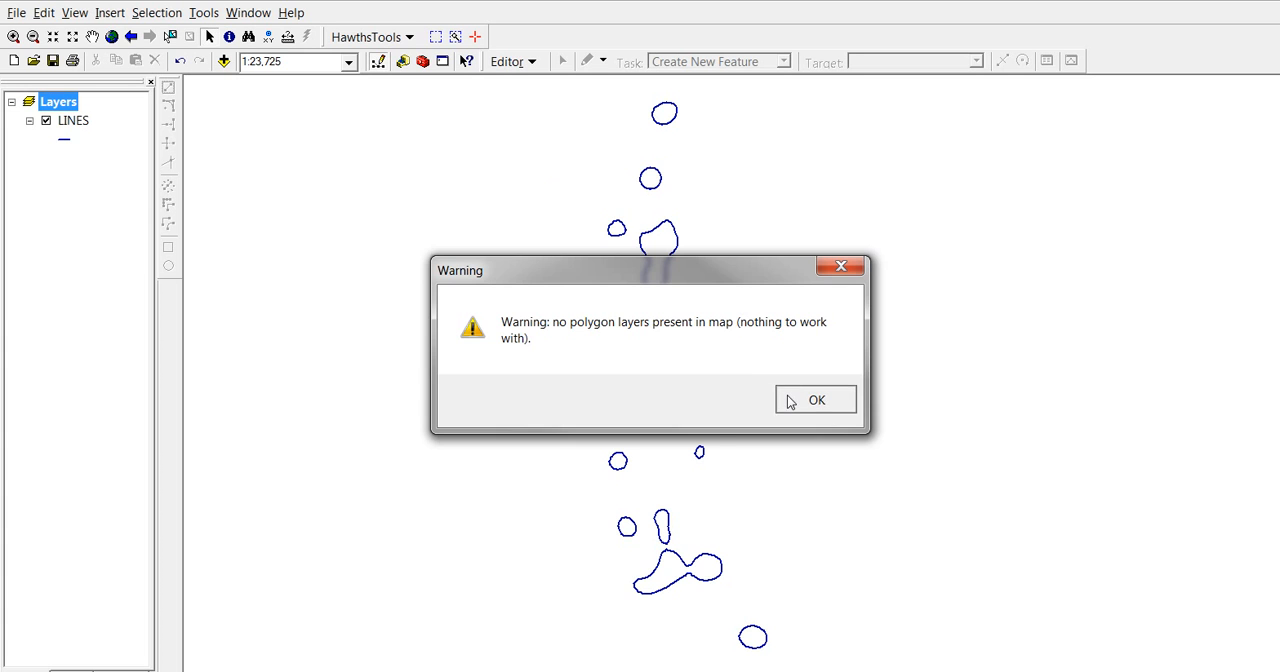
left_click(816, 400)
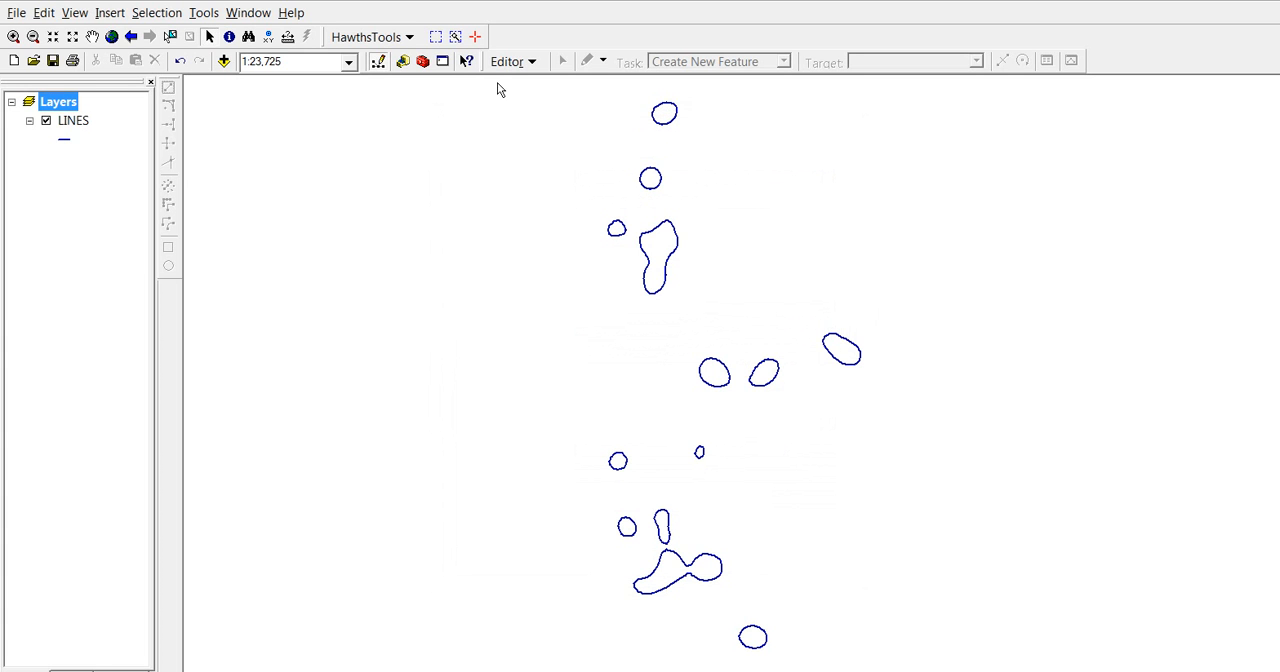
mouse_move(724, 112)
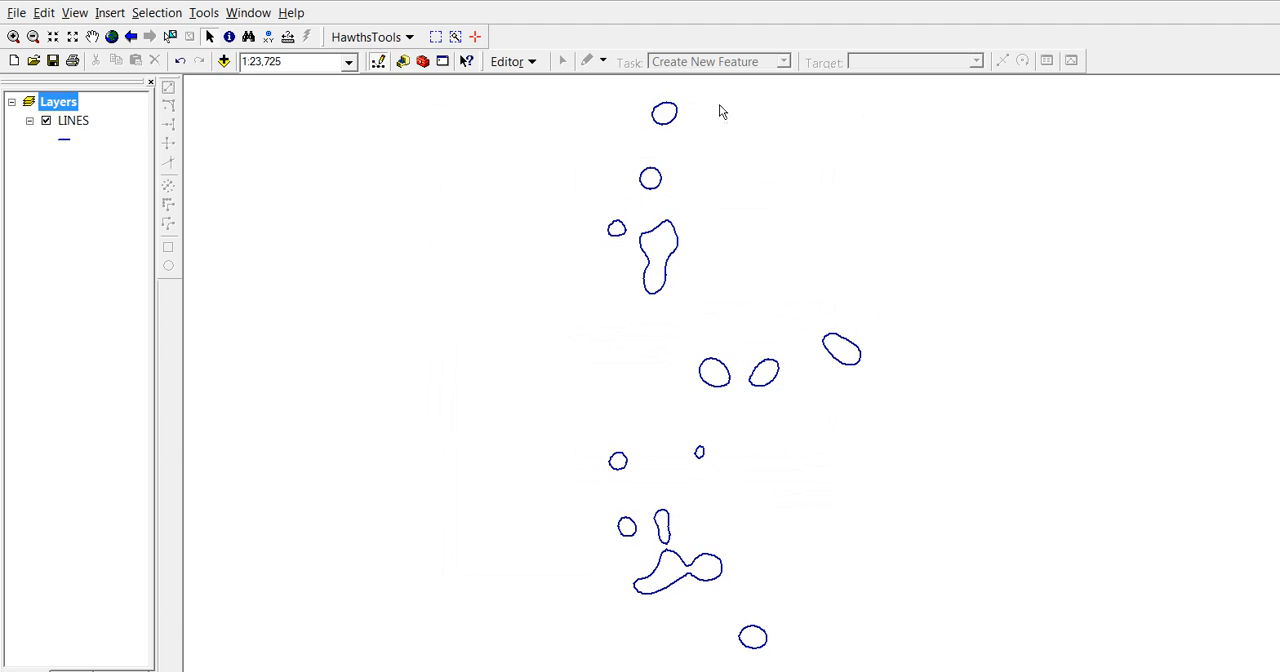
mouse_move(844, 592)
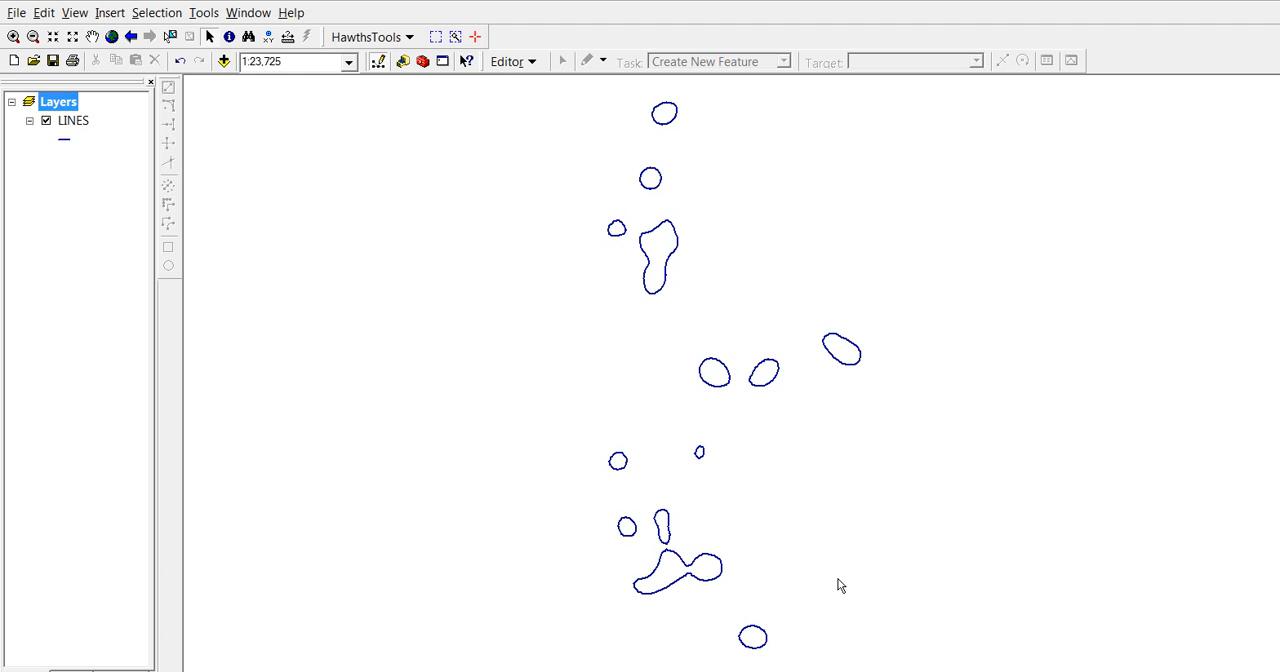
mouse_move(836, 584)
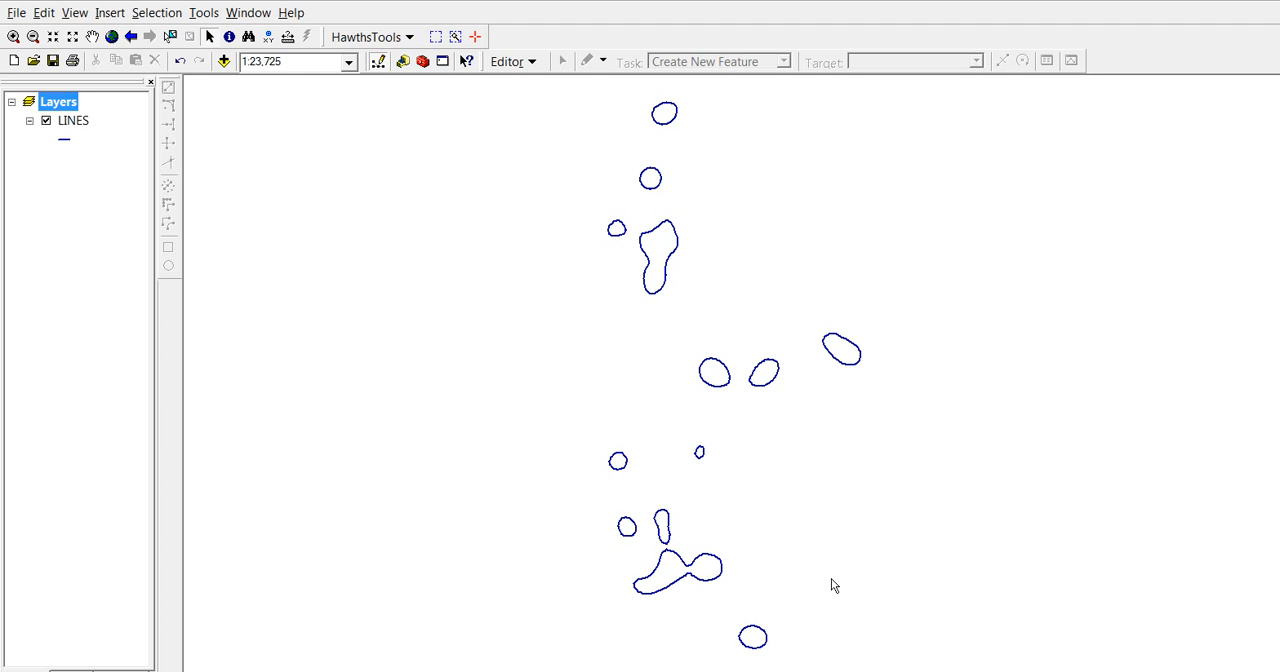
mouse_move(280, 500)
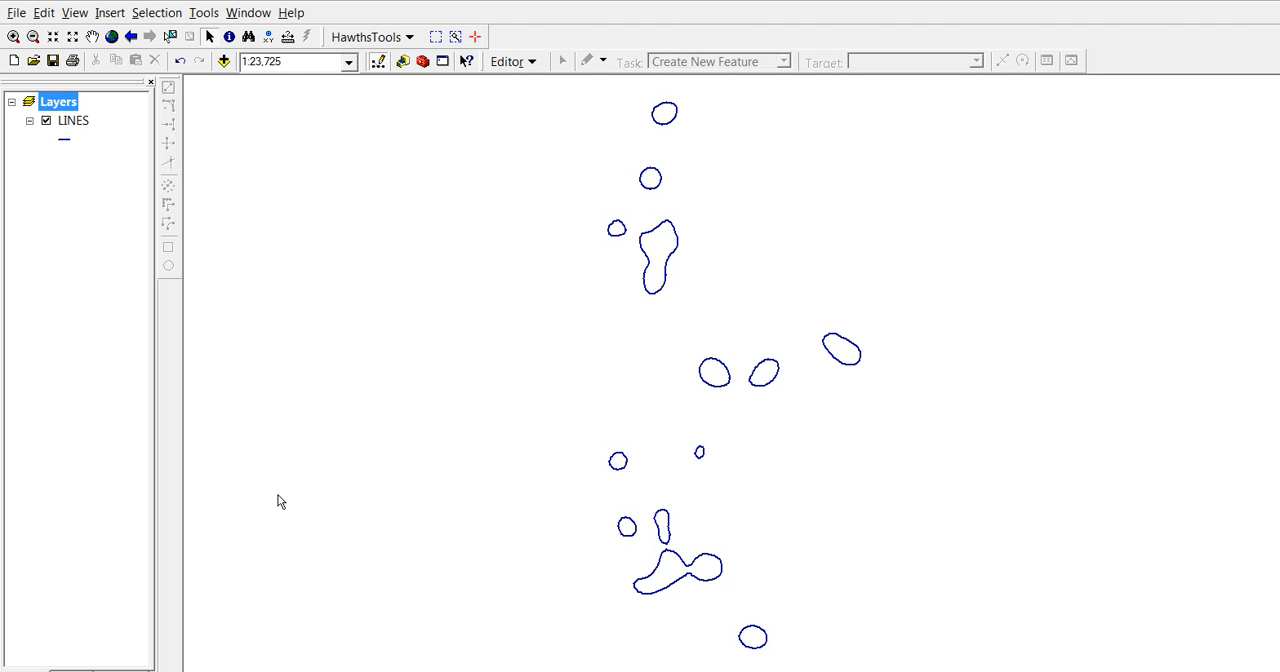
mouse_move(404, 88)
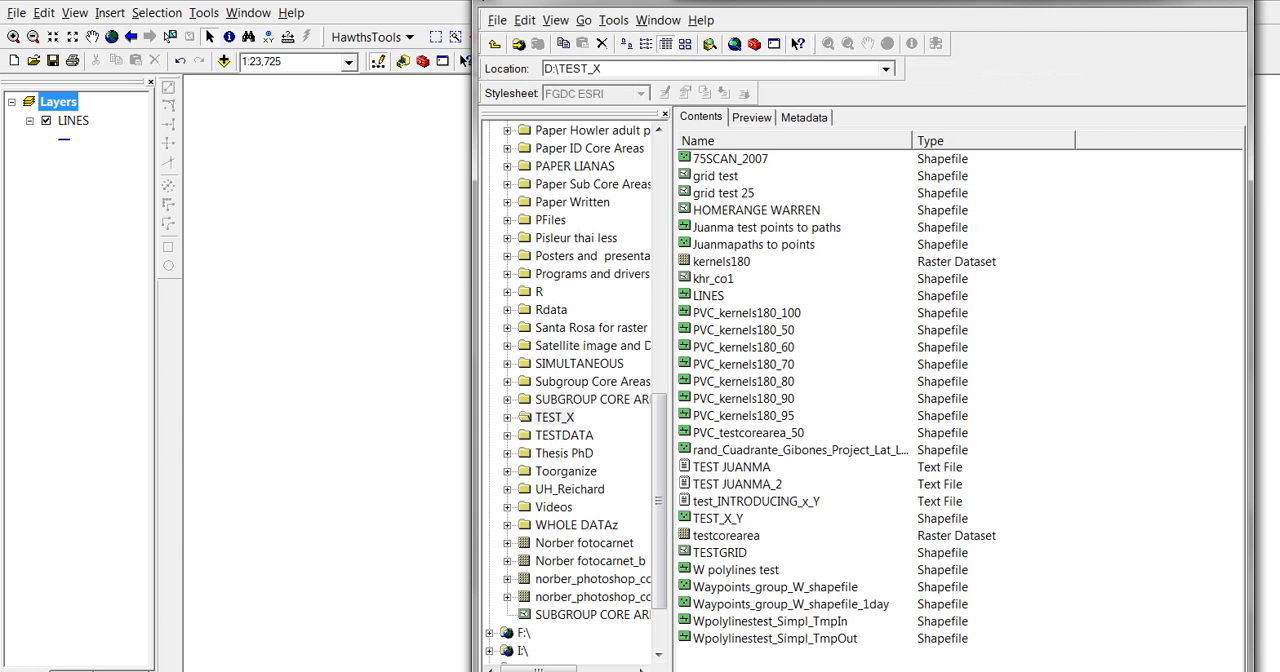
mouse_move(1086, 312)
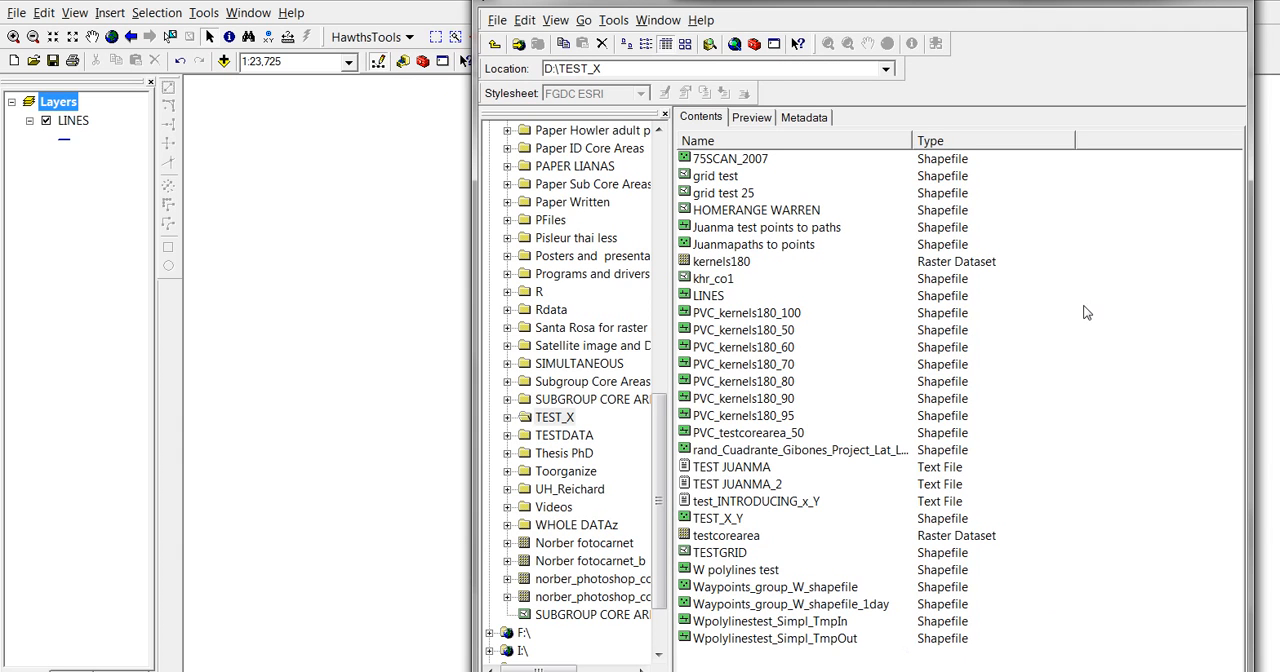
Bring up the new-item options for the TEST_X folder contents in ArcCatalog.
right_click(1084, 310)
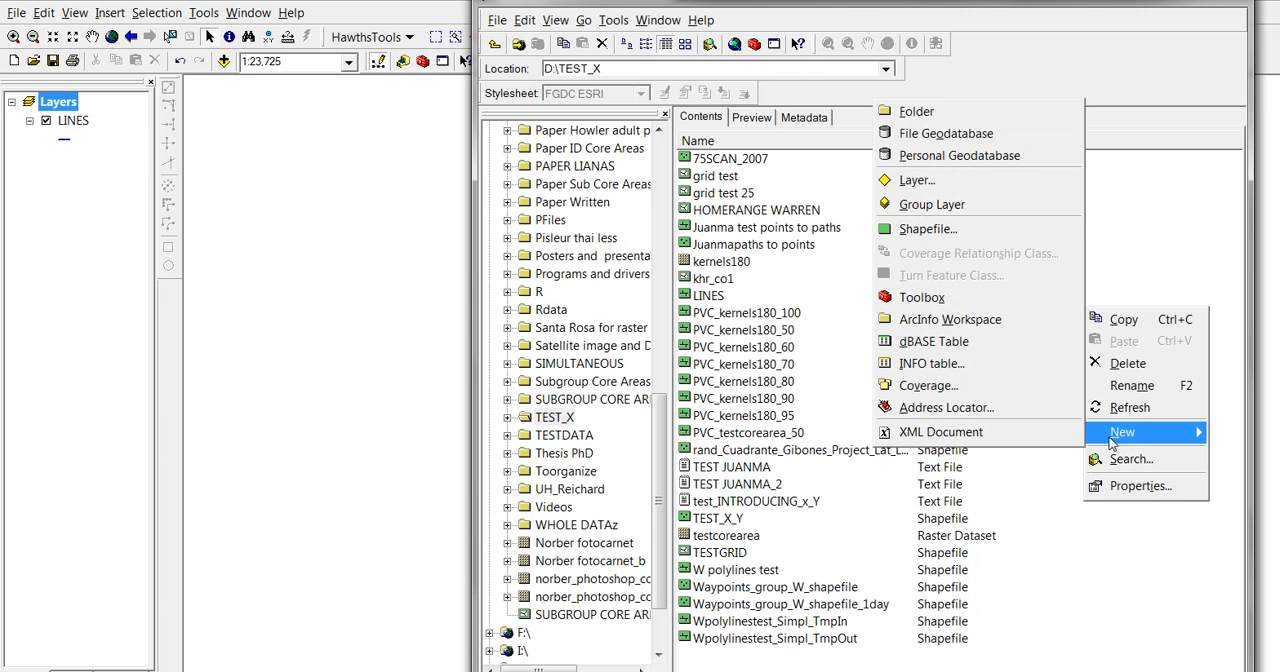
mouse_move(928, 228)
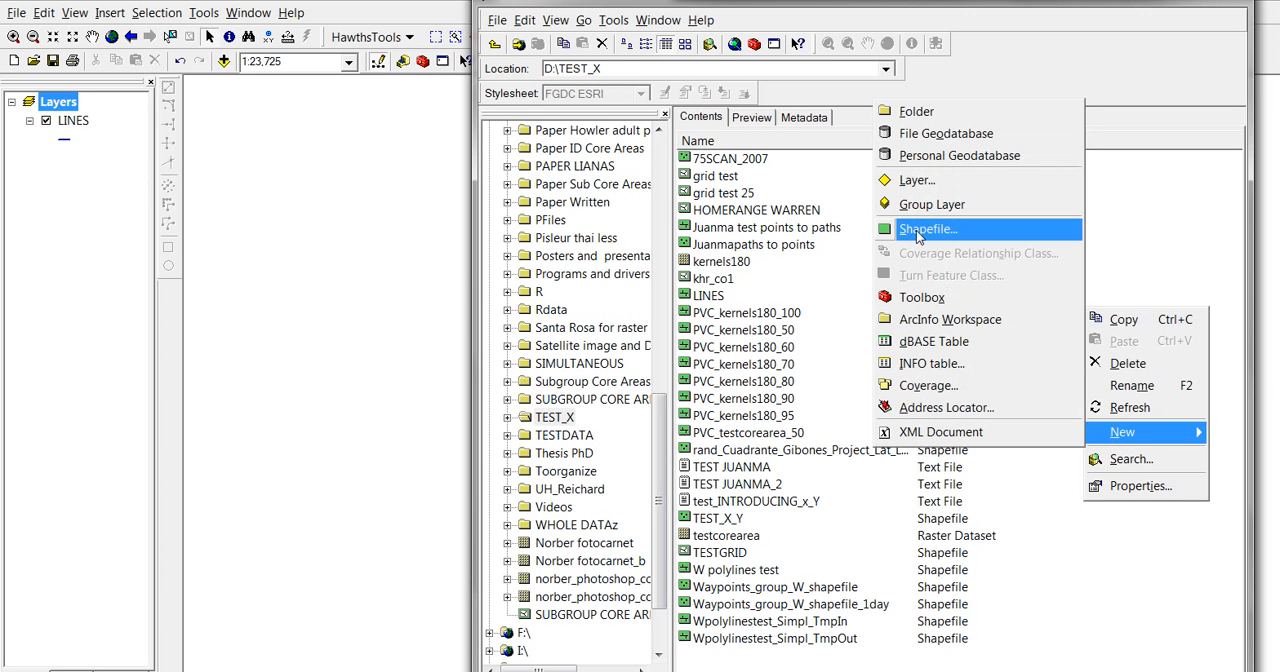
Define a new shapefile named LINES TO POLYGONS with Polygon feature type.
left_click(928, 228)
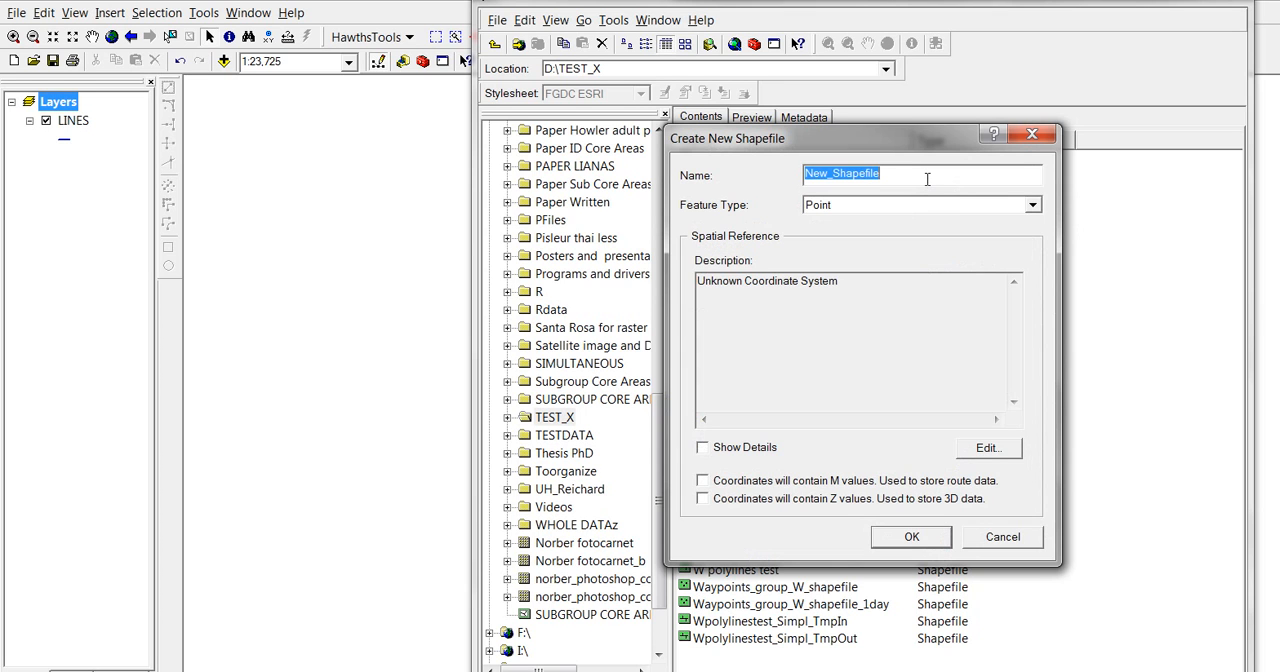
type("LINES TO")
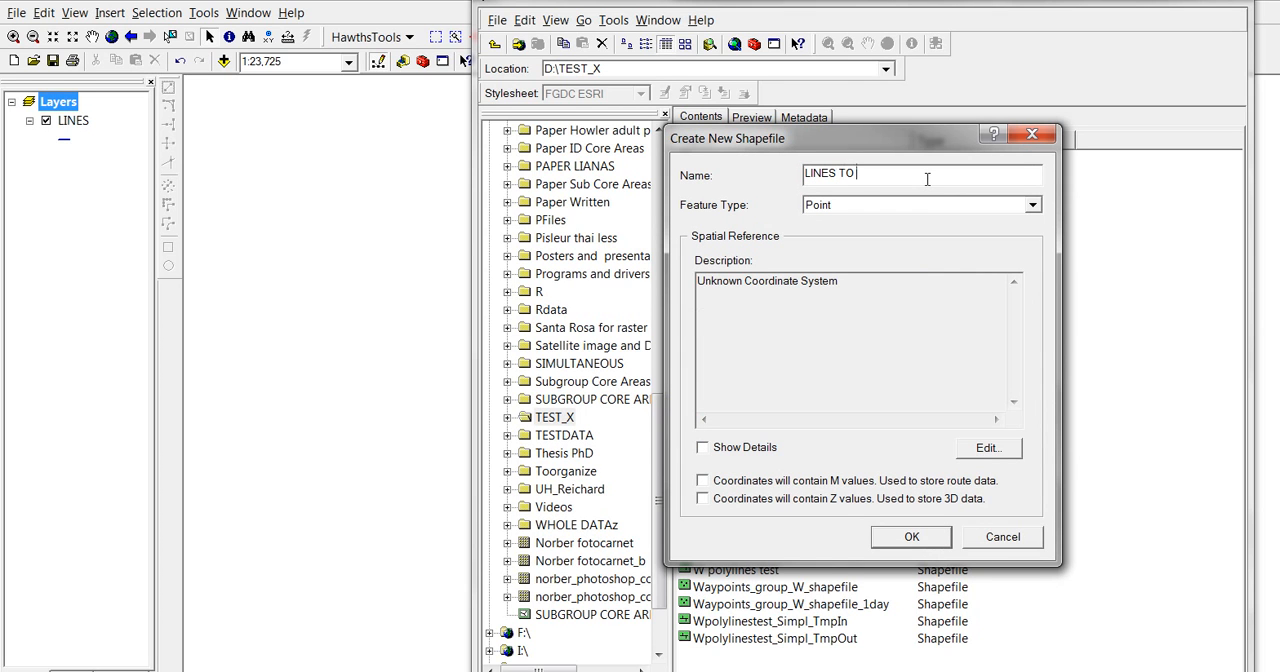
type("POLYGONS")
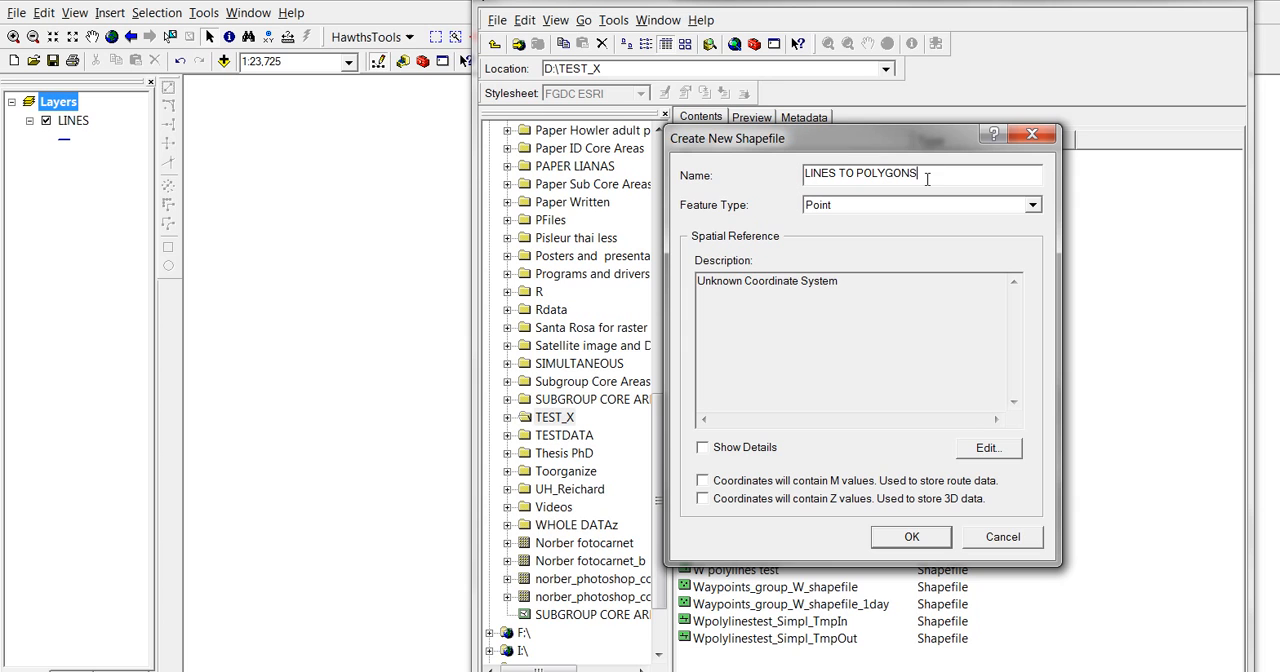
left_click(1032, 204)
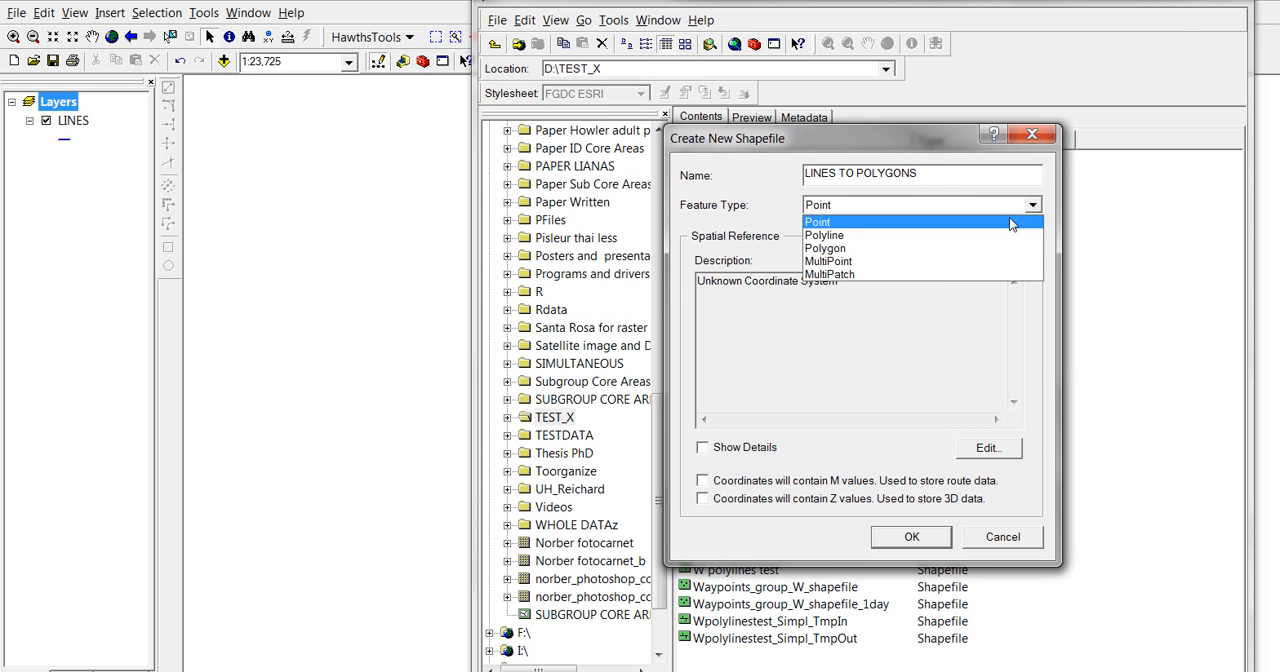
left_click(824, 248)
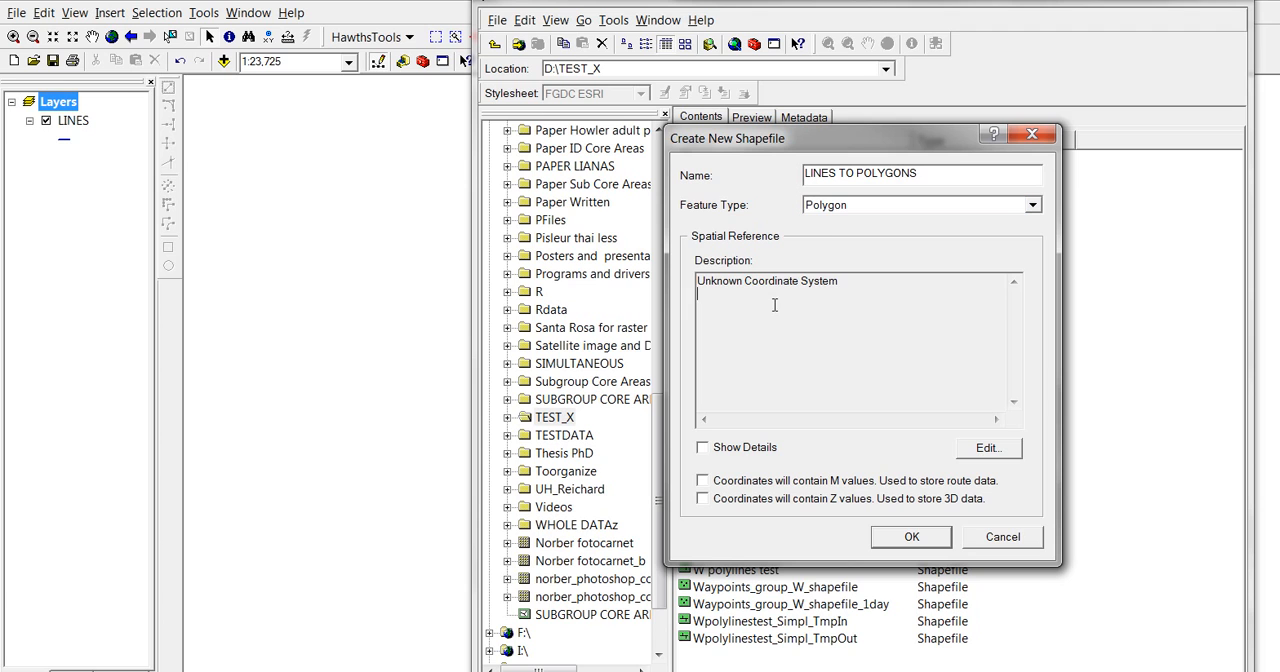
mouse_move(932, 316)
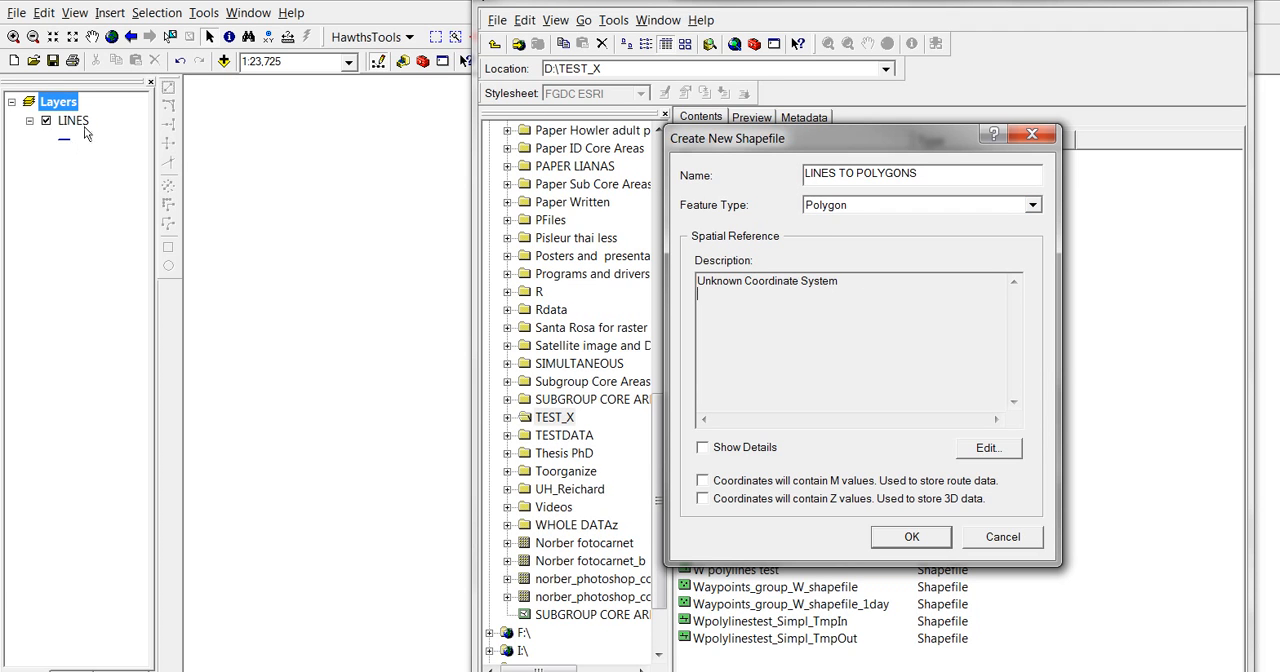
mouse_move(816, 384)
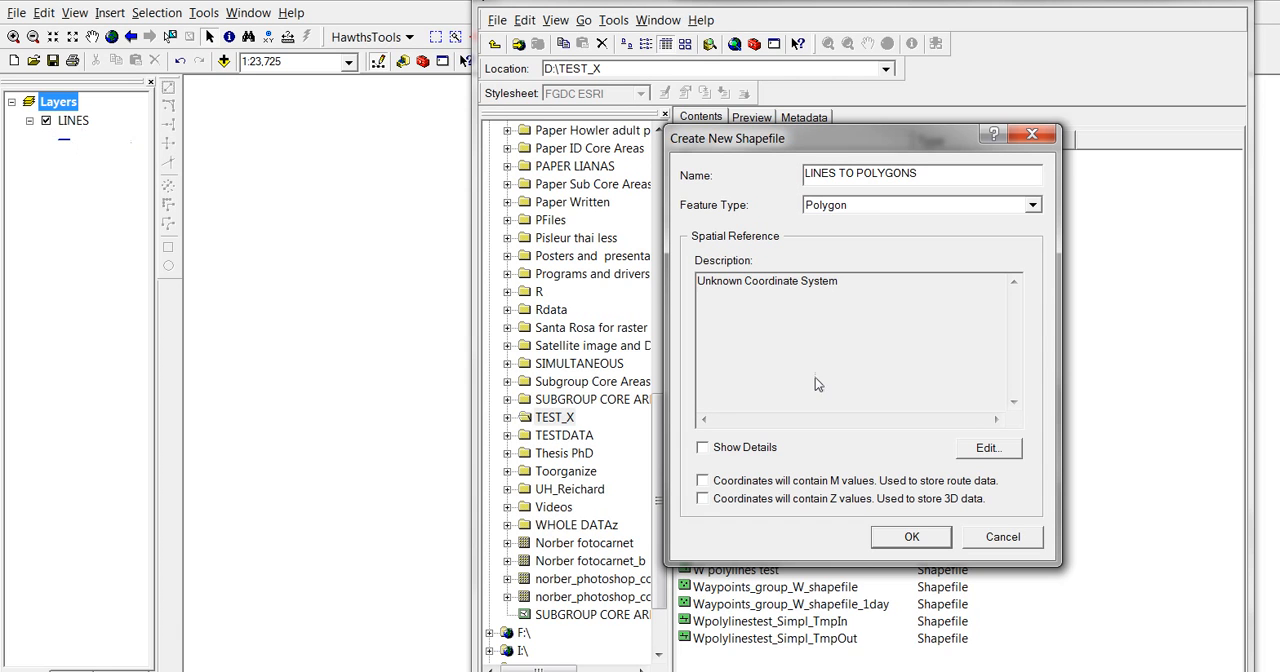
mouse_move(980, 456)
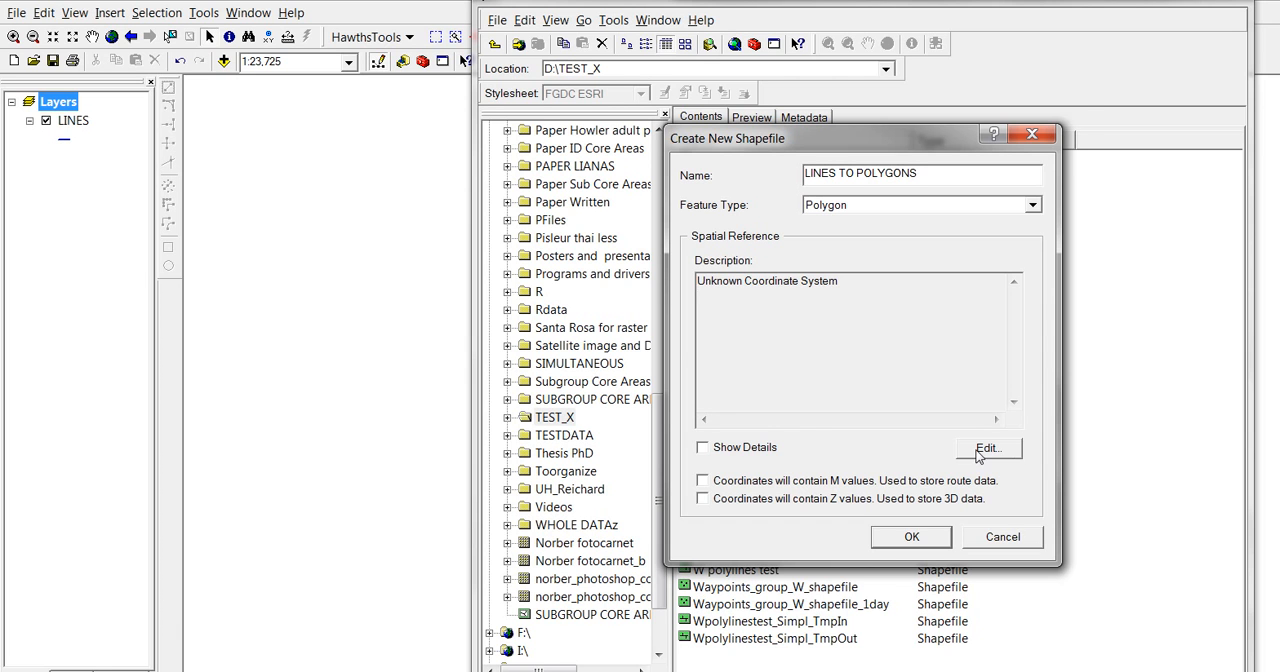
Import the WGS_1984_UTM_Zone_16N coordinate system from LINES.shp for the new shapefile.
left_click(988, 448)
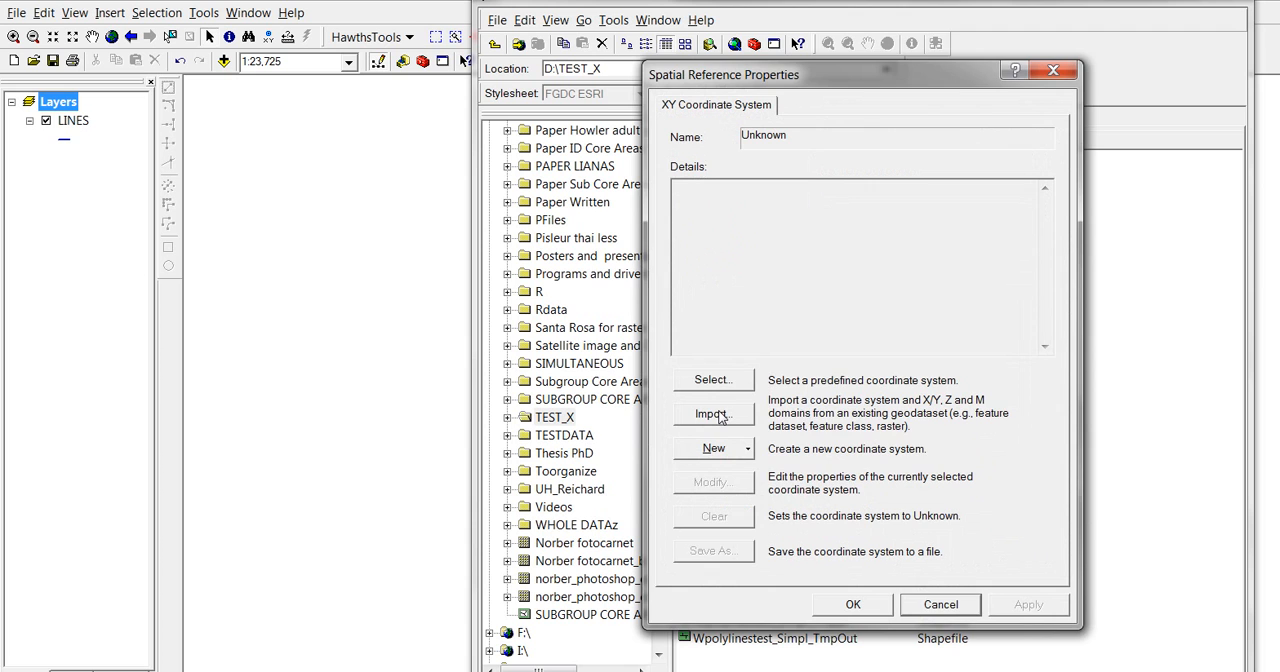
left_click(712, 412)
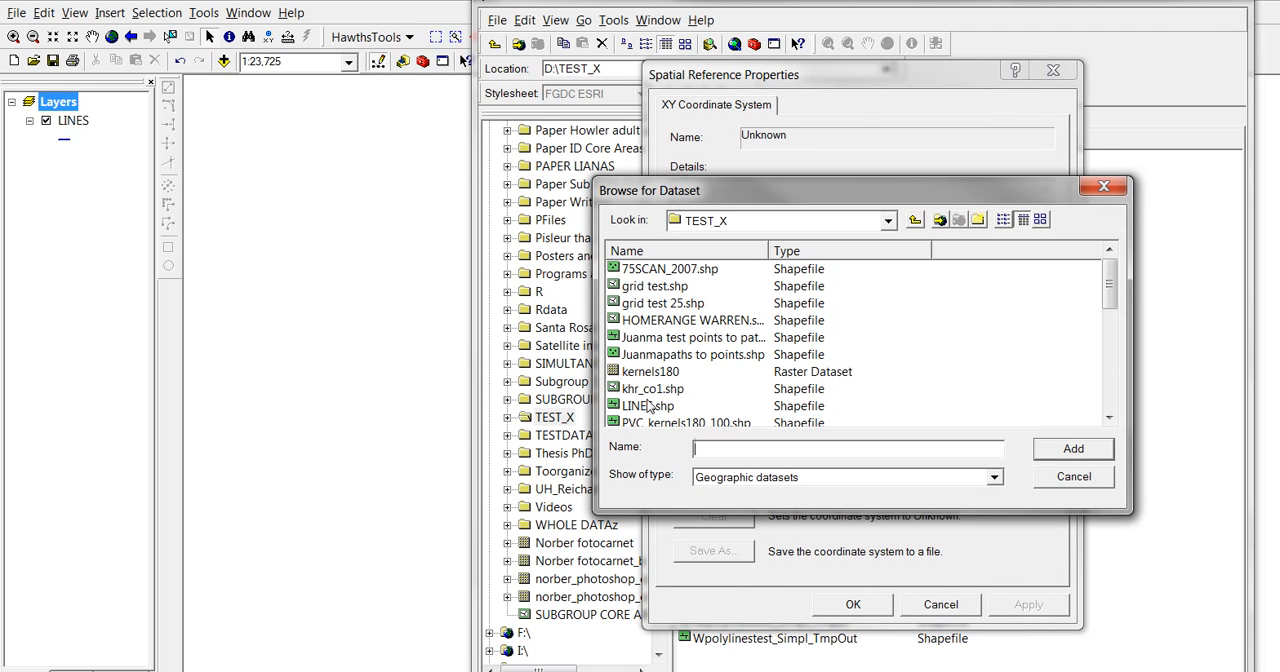
left_click(648, 404)
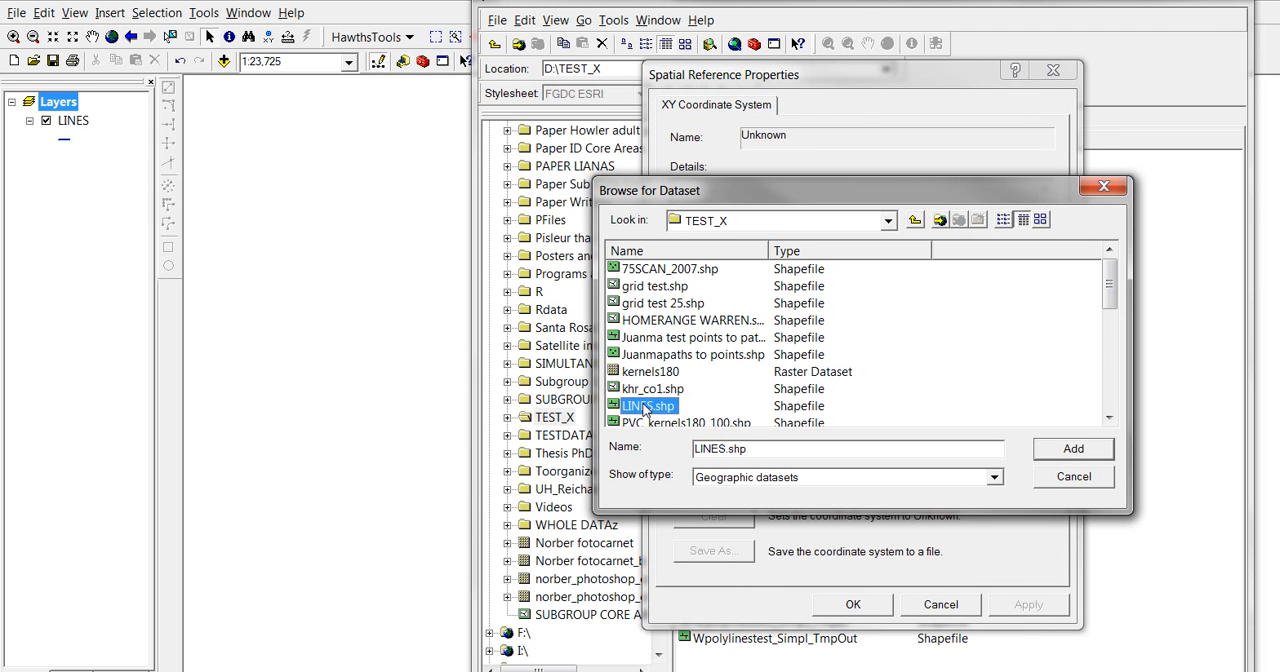
mouse_move(648, 416)
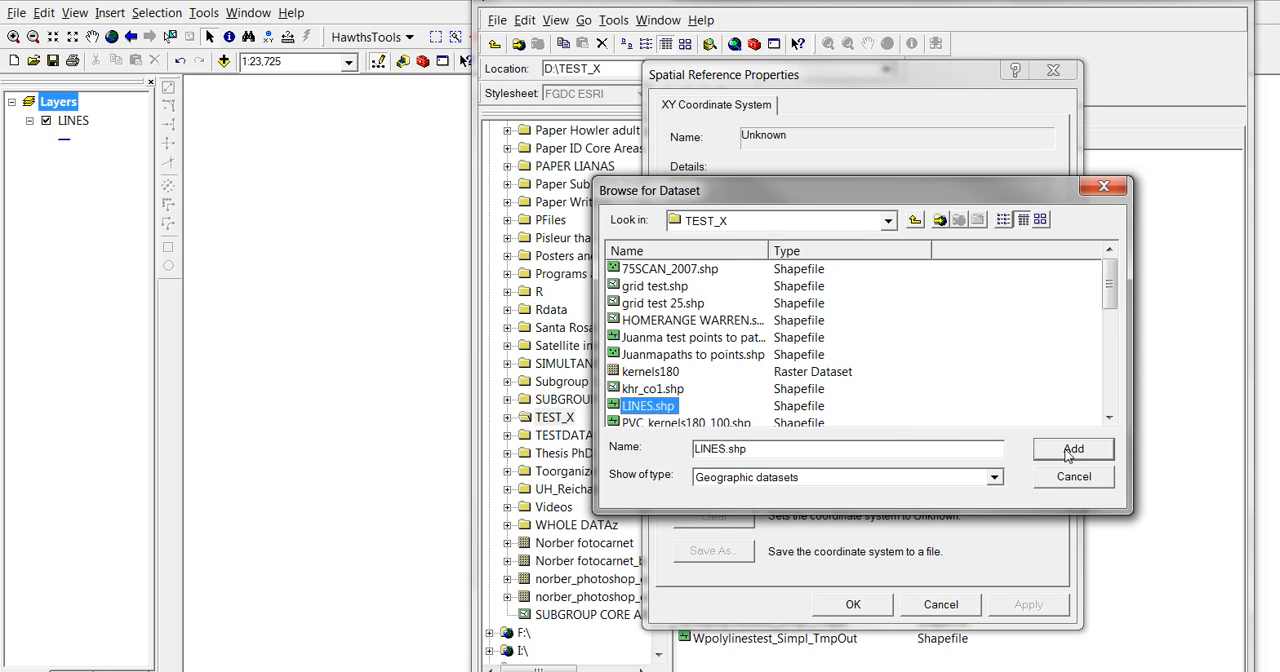
left_click(1072, 448)
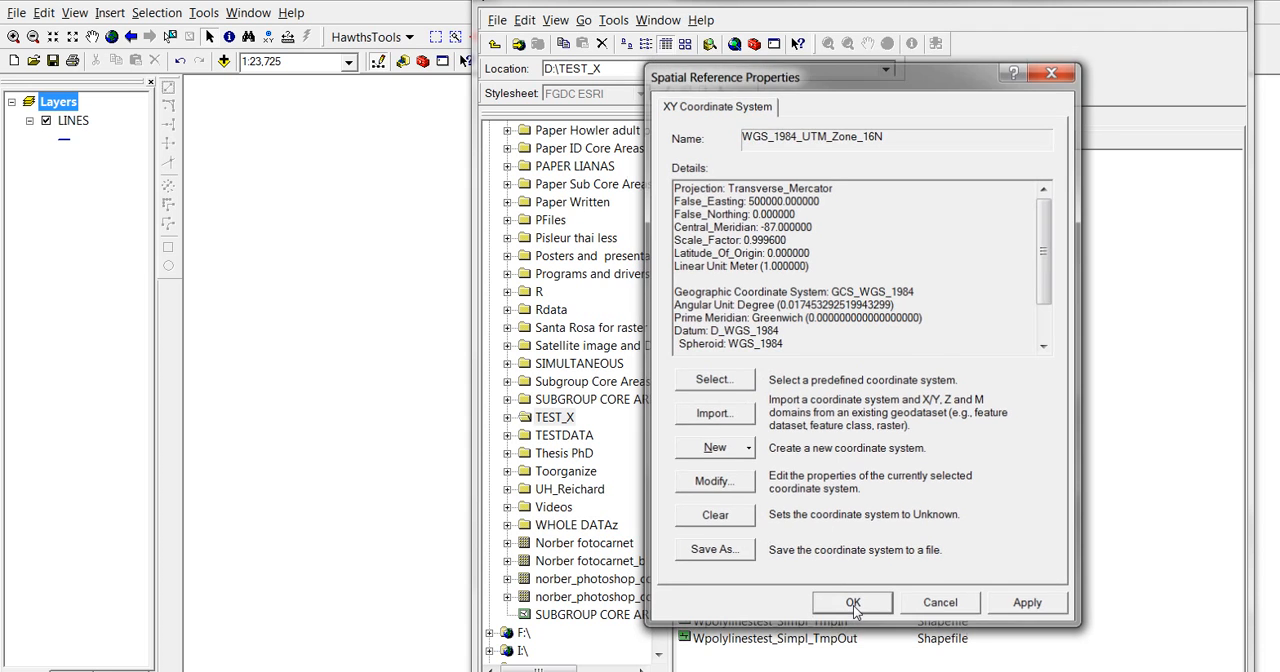
left_click(852, 602)
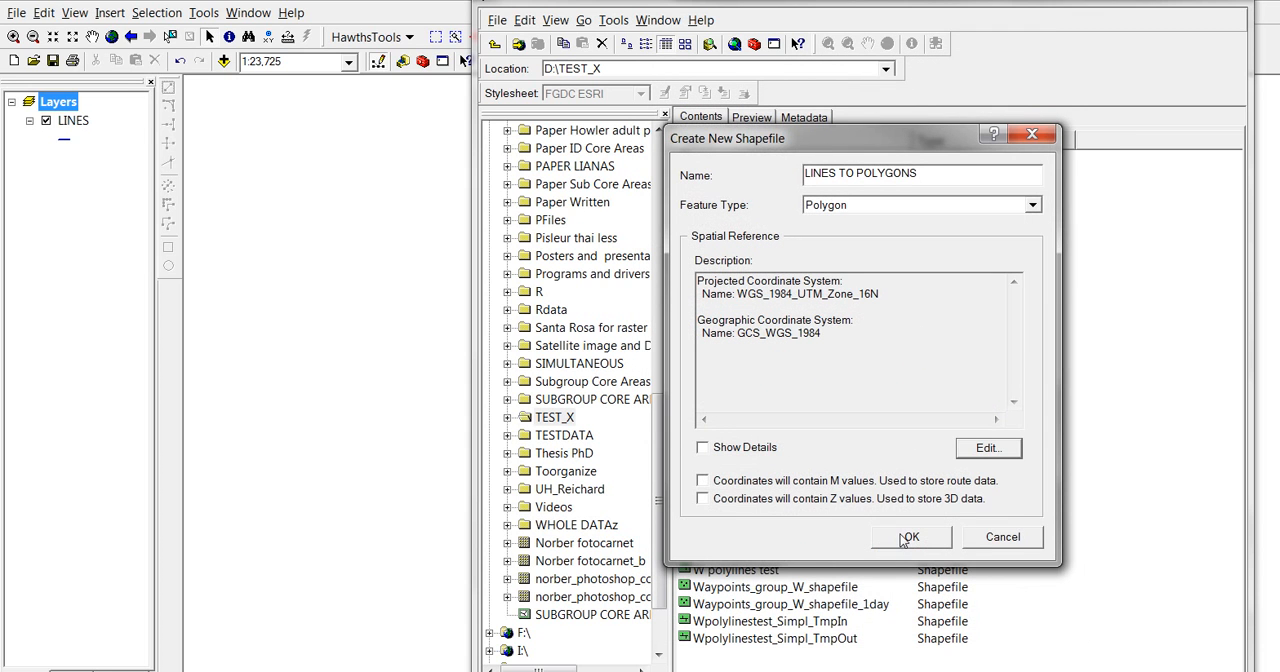
Create the LINES TO POLYGONS polygon shapefile in the TEST_X folder.
left_click(908, 536)
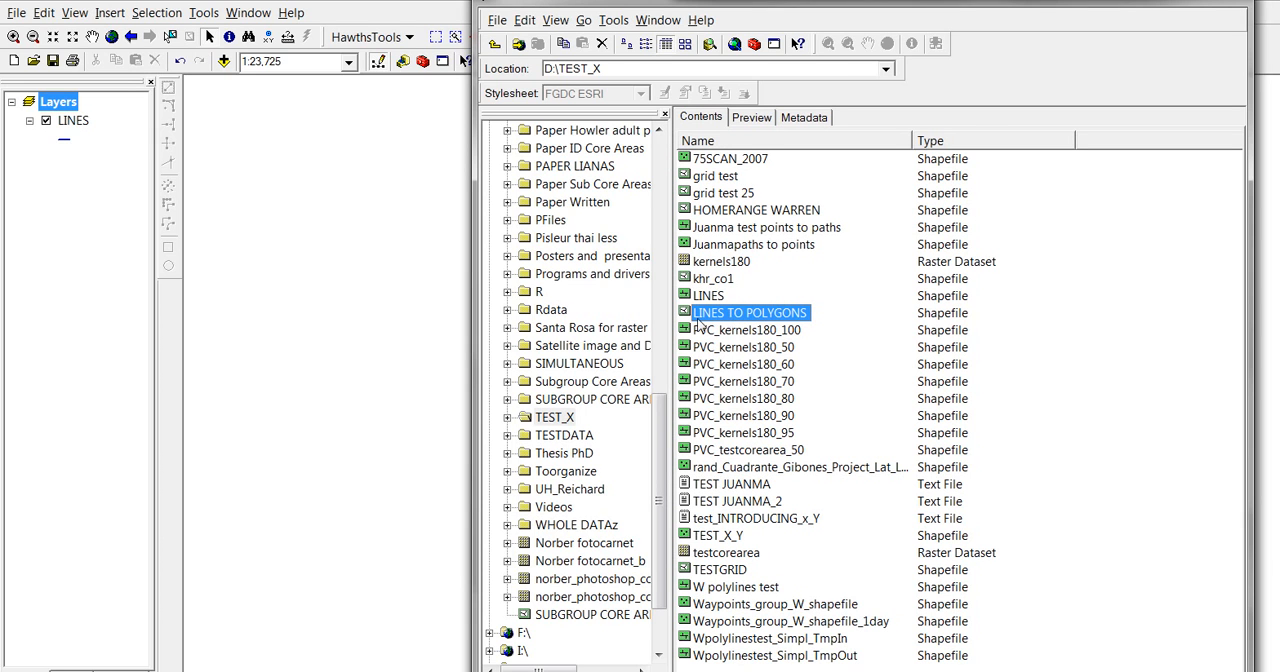
mouse_move(756, 322)
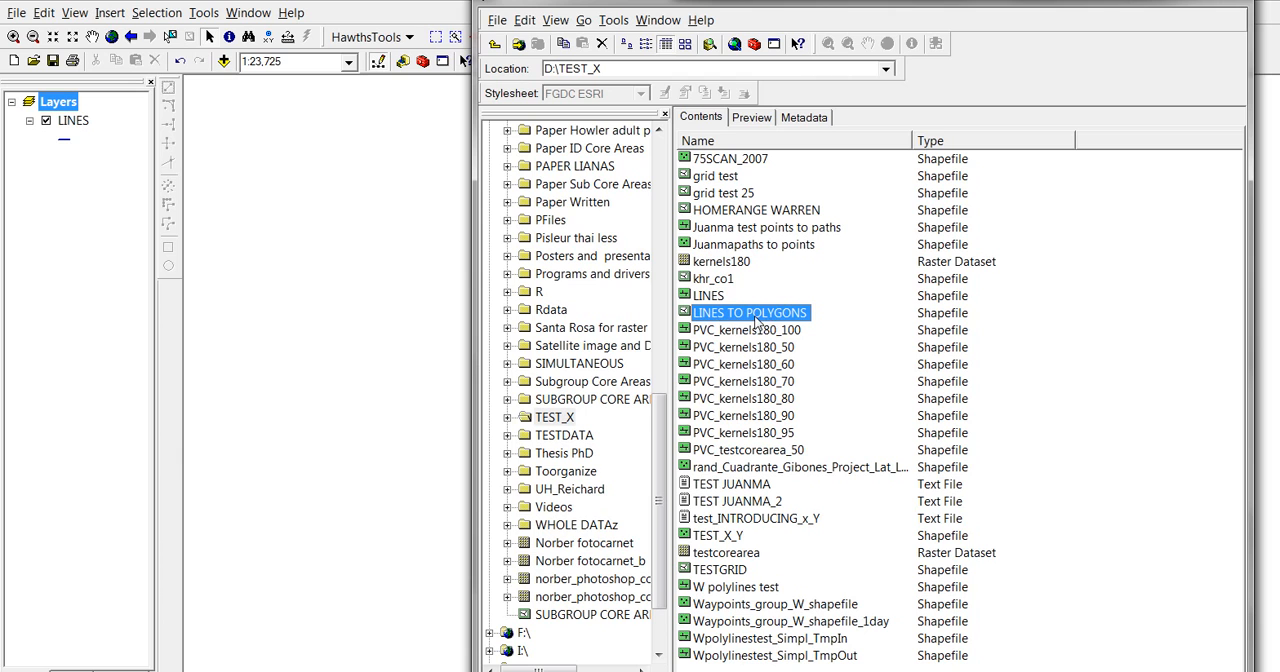
mouse_move(748, 322)
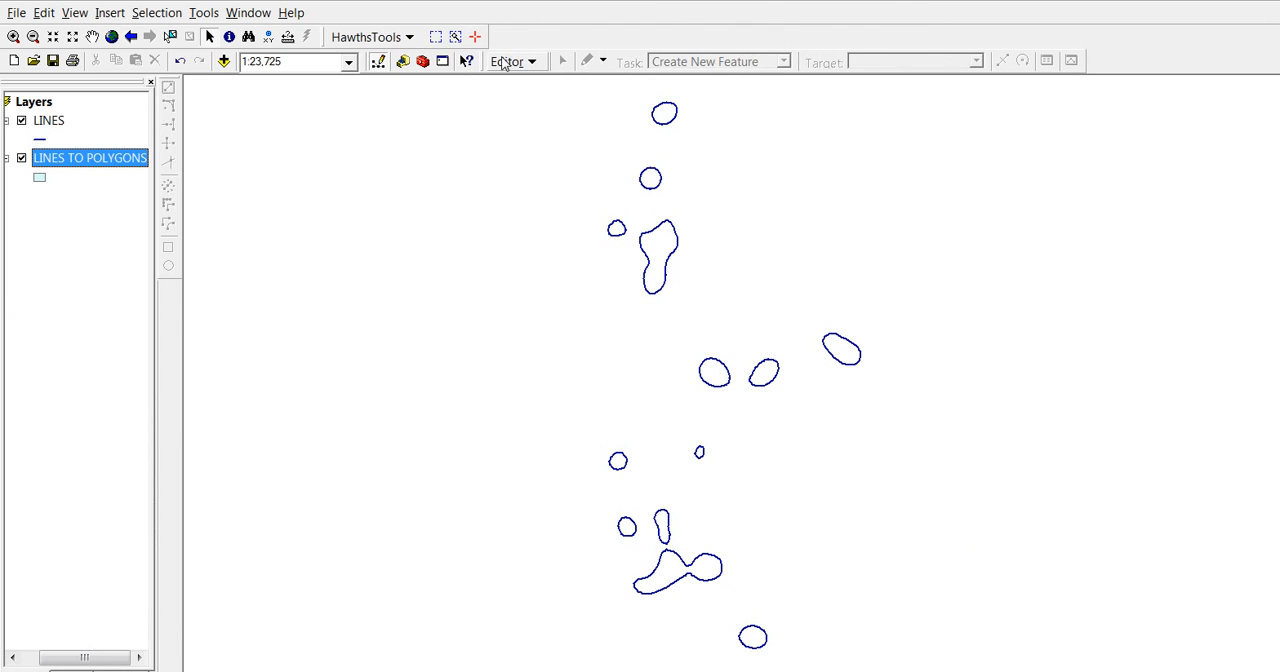
Start an edit session and make LINES TO POLYGONS the target layer.
left_click(512, 60)
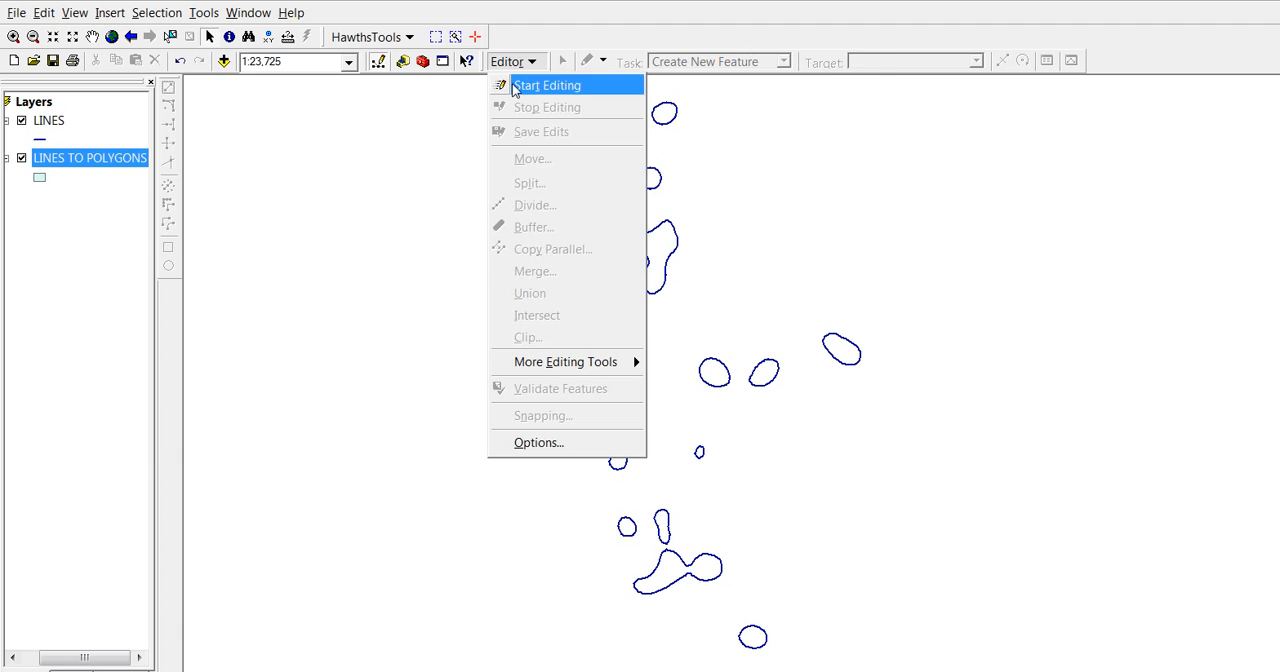
left_click(548, 84)
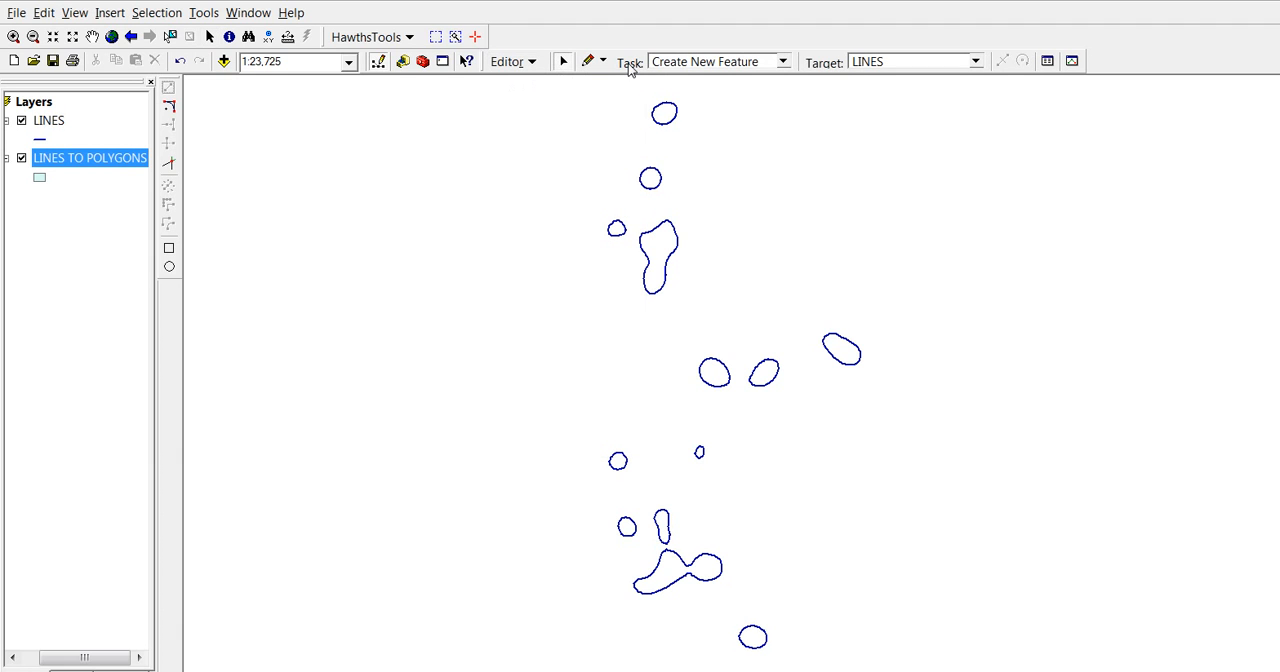
mouse_move(716, 70)
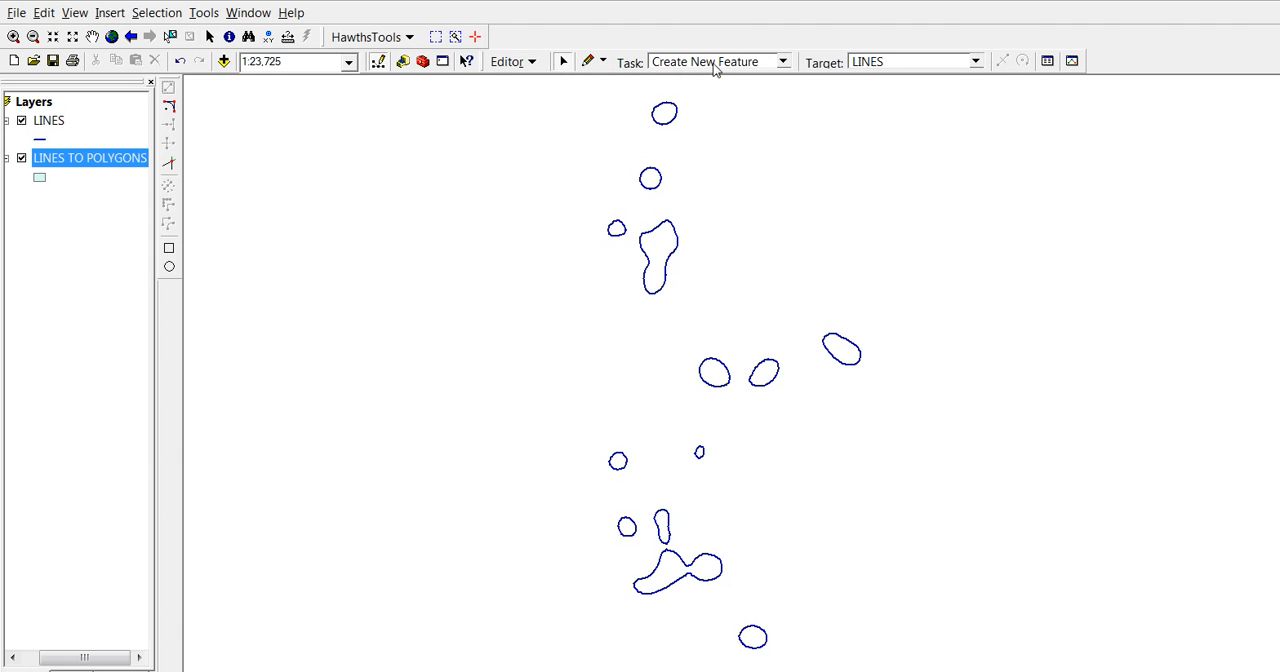
mouse_move(828, 76)
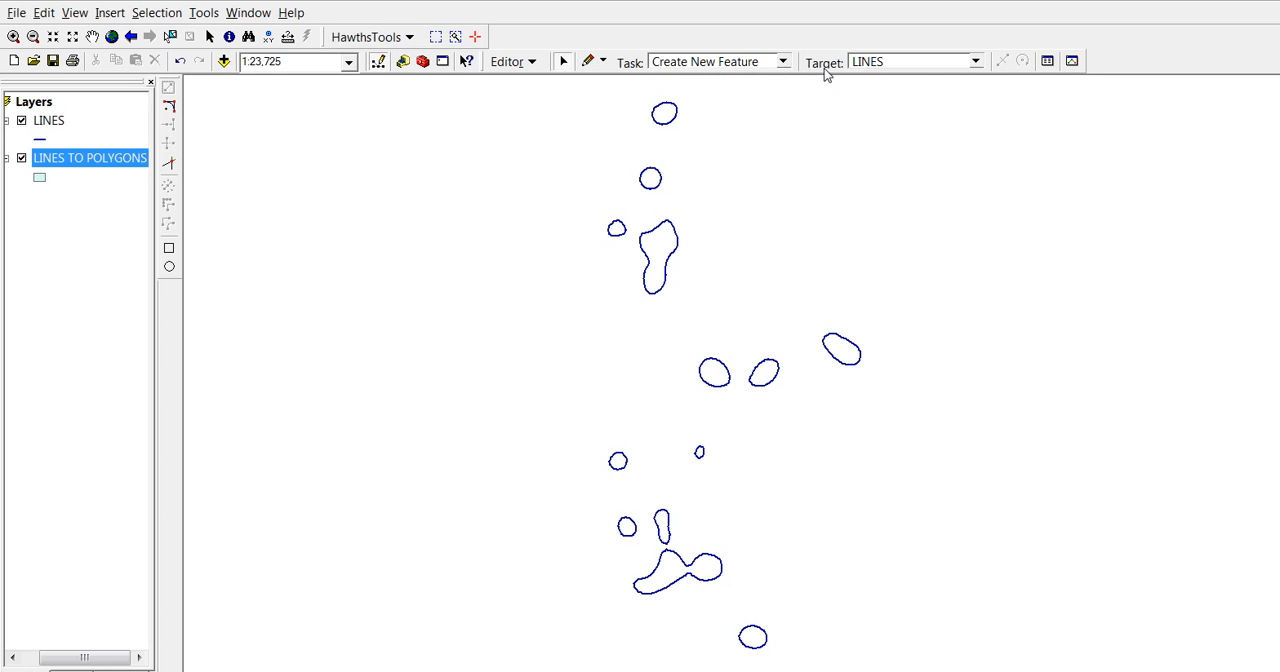
mouse_move(950, 74)
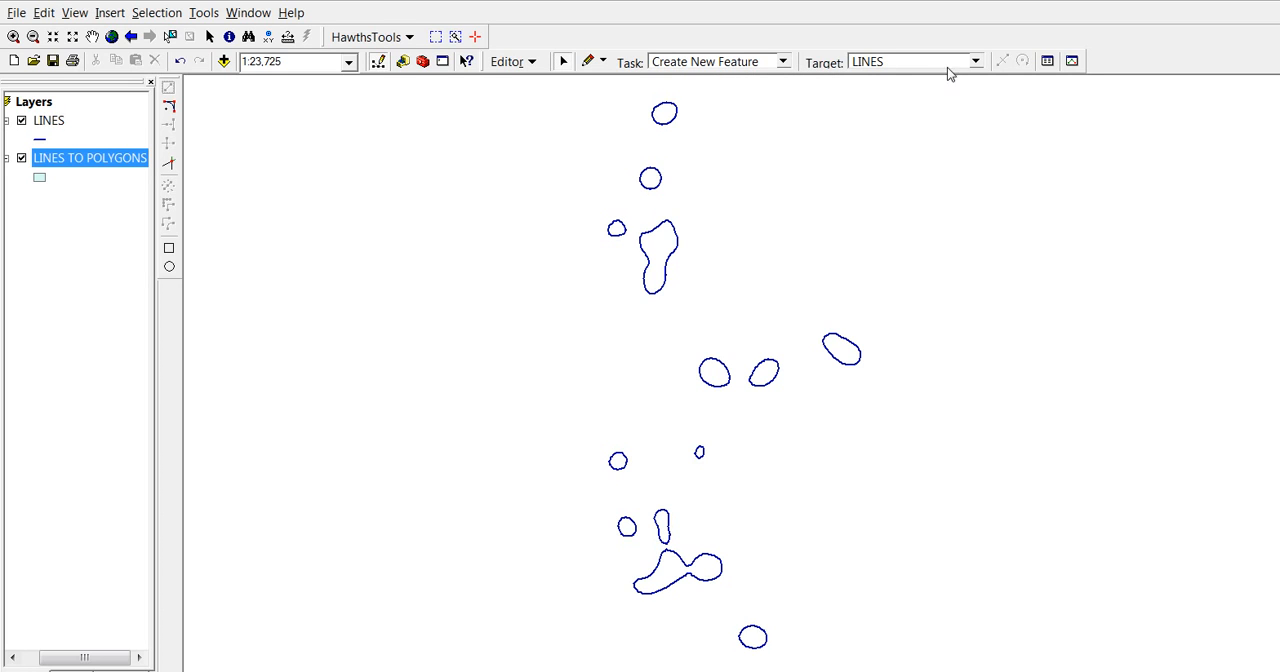
left_click(974, 60)
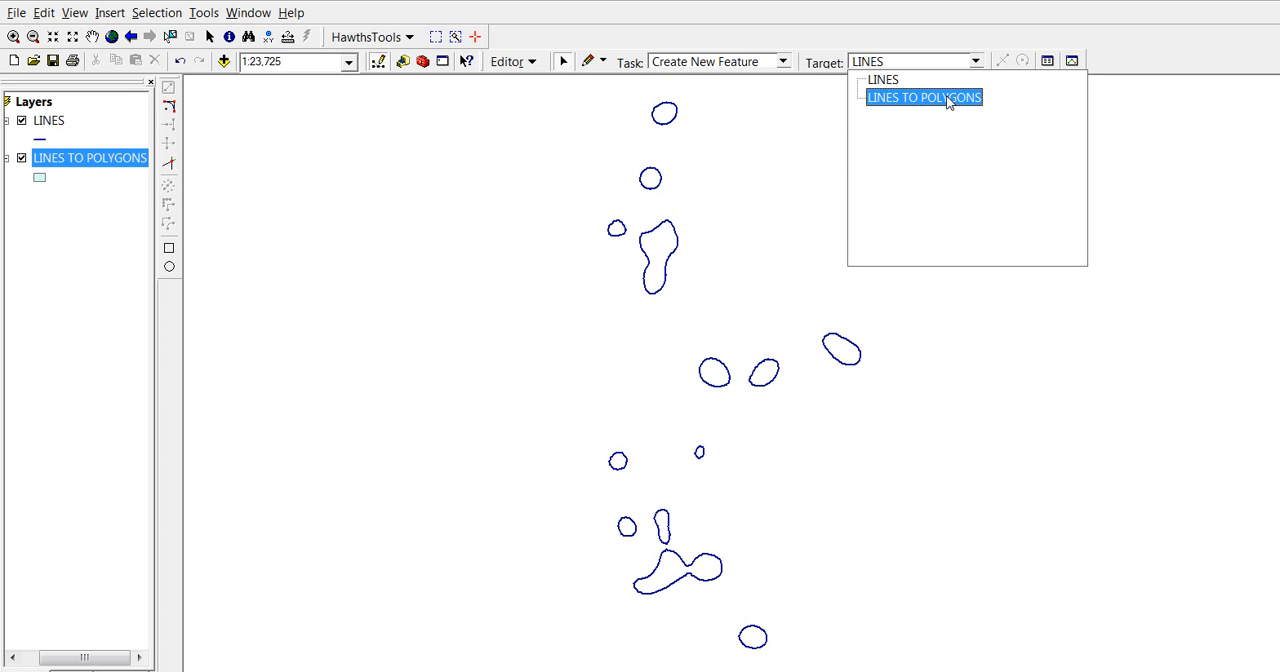
left_click(924, 96)
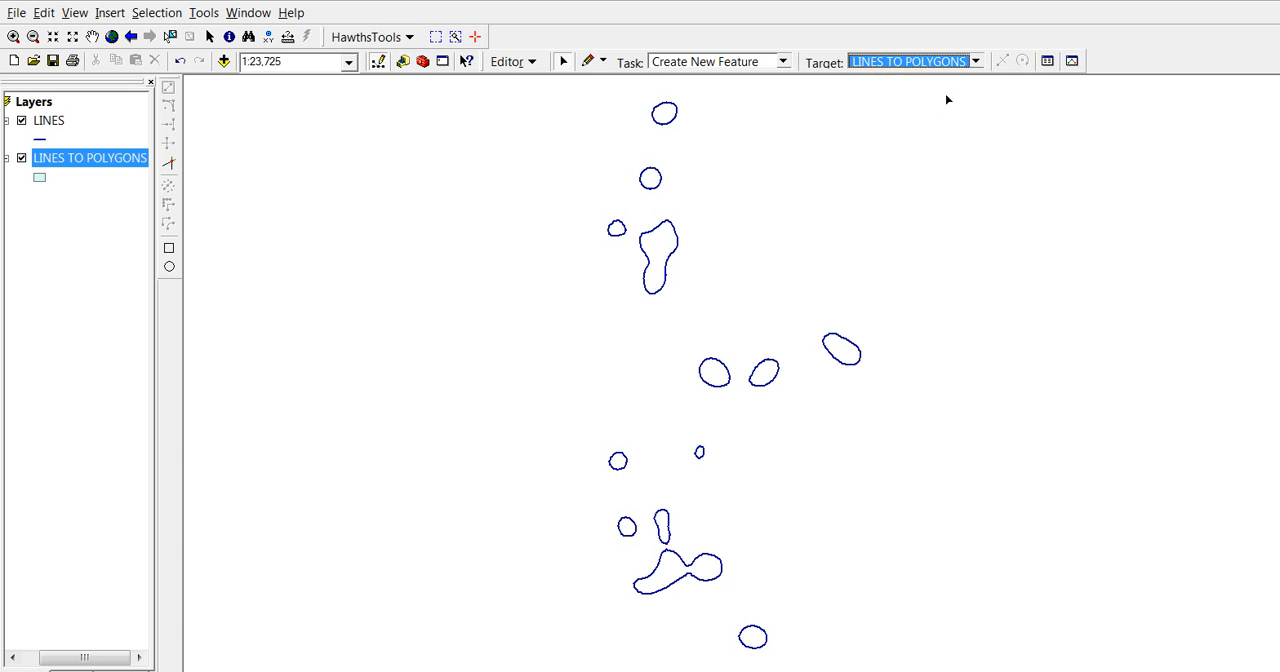
mouse_move(500, 98)
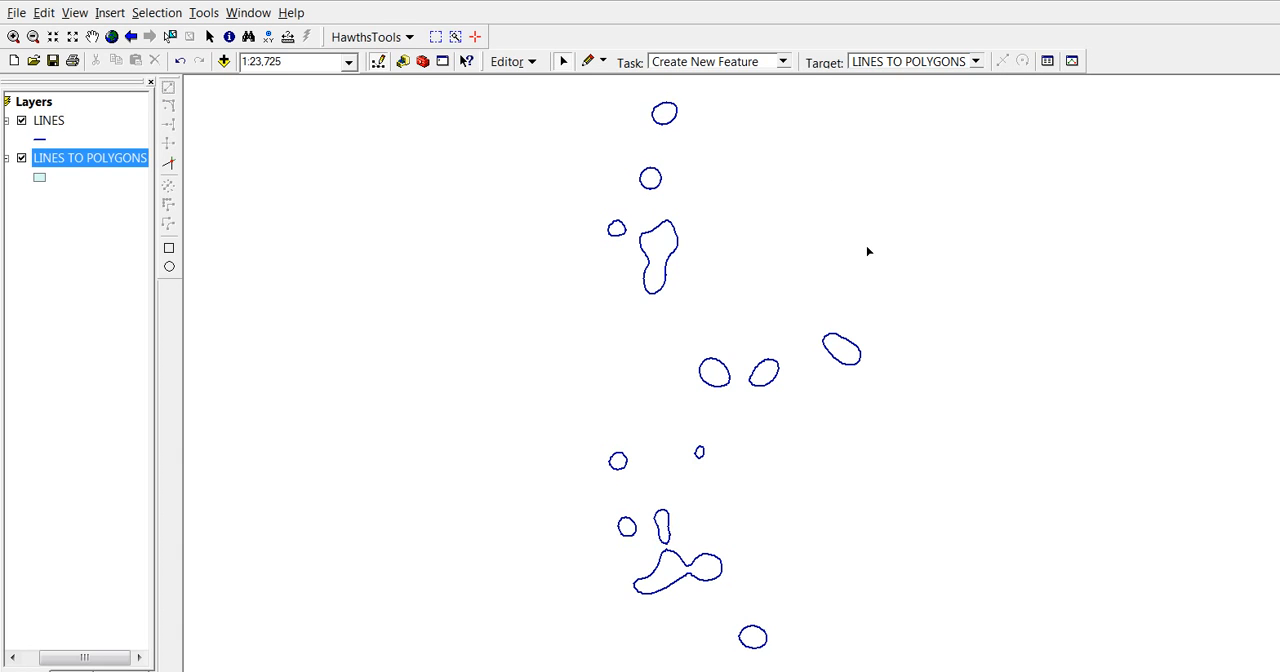
mouse_move(878, 580)
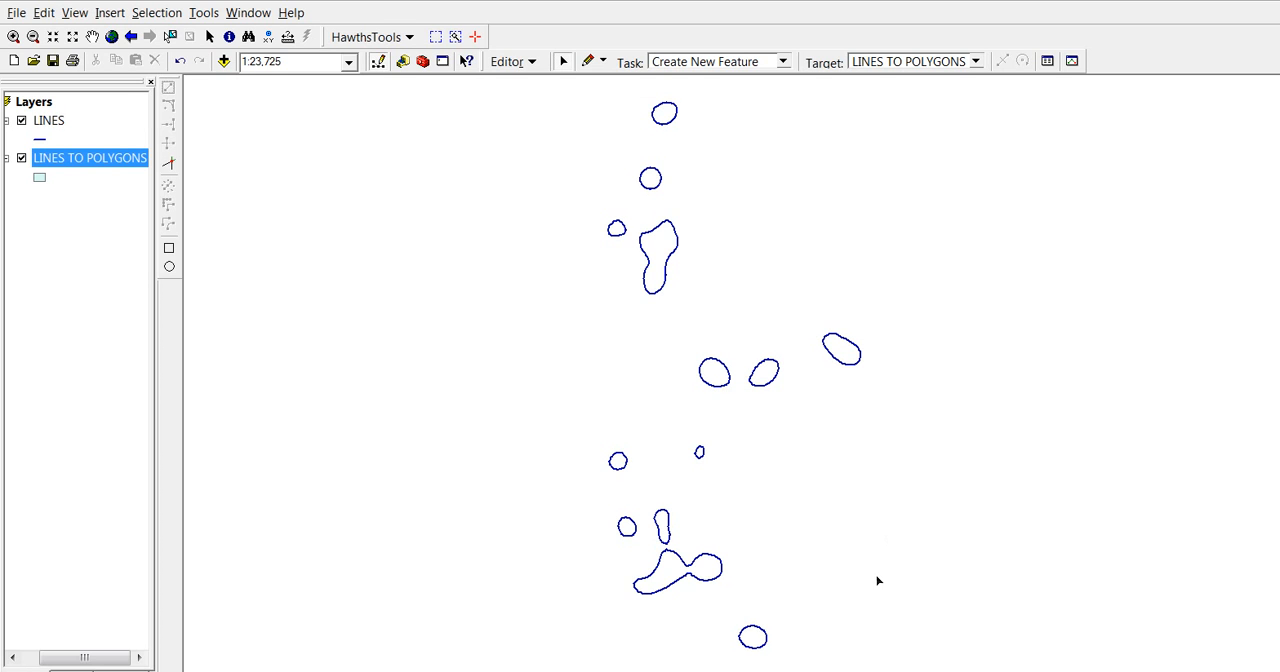
mouse_move(896, 662)
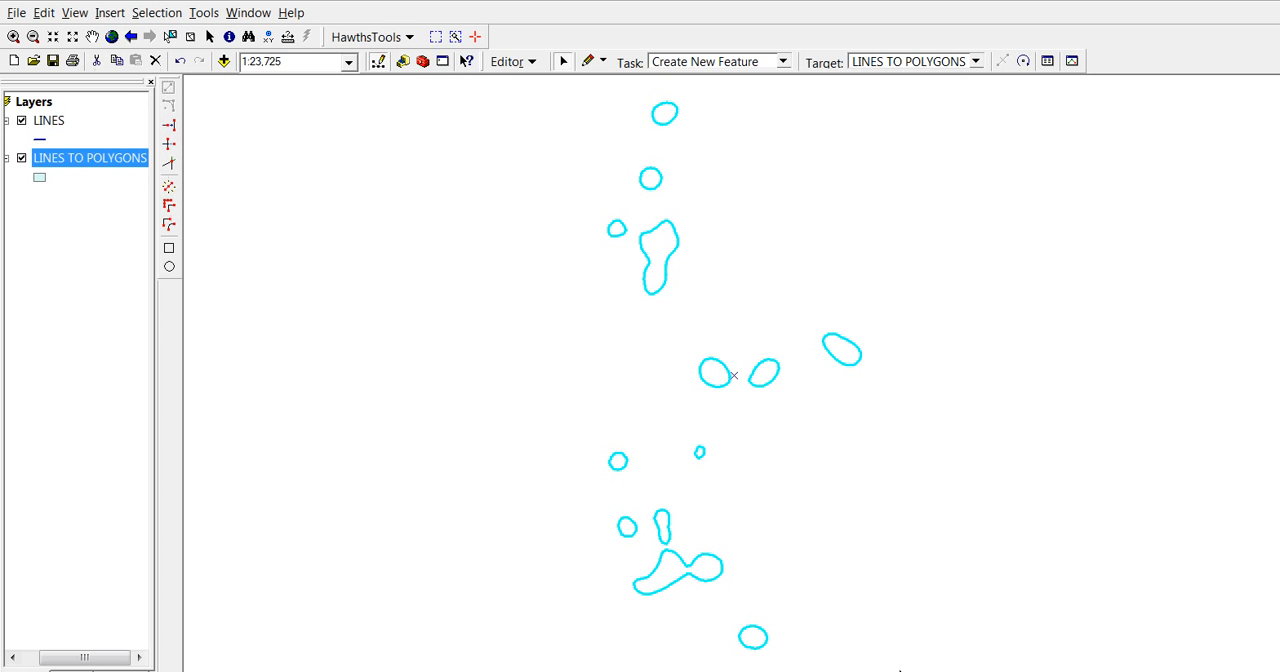
mouse_move(596, 172)
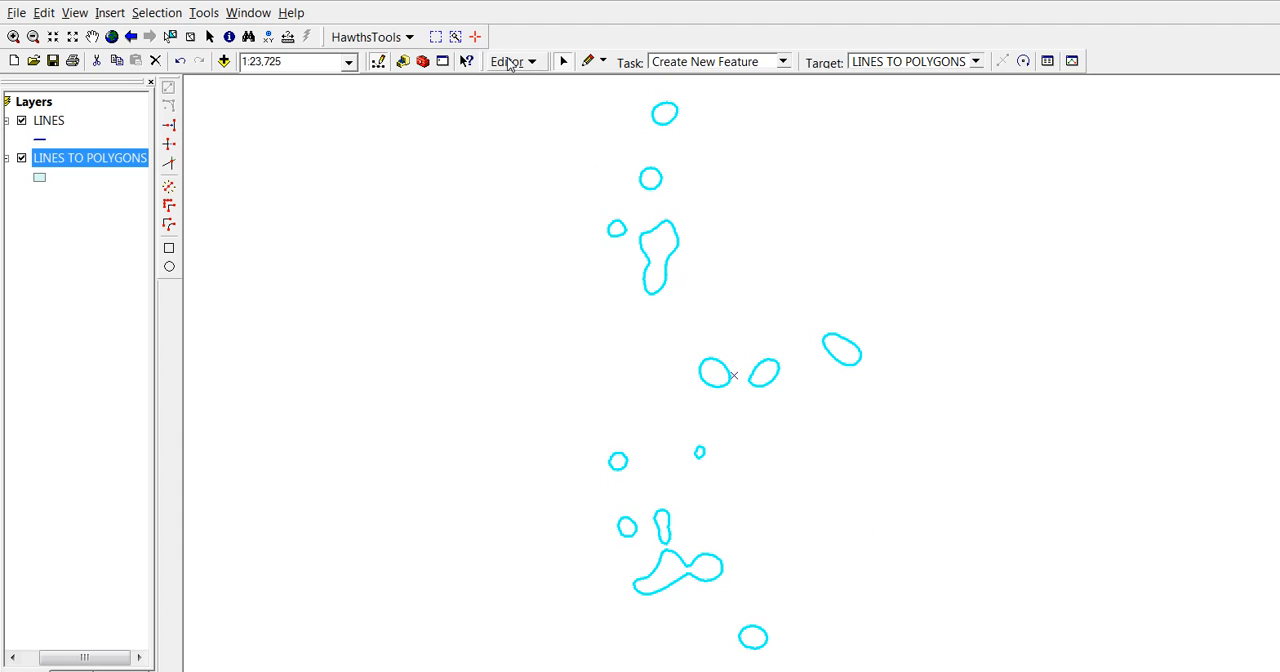
Bring up the Editor menu's editing commands.
left_click(508, 60)
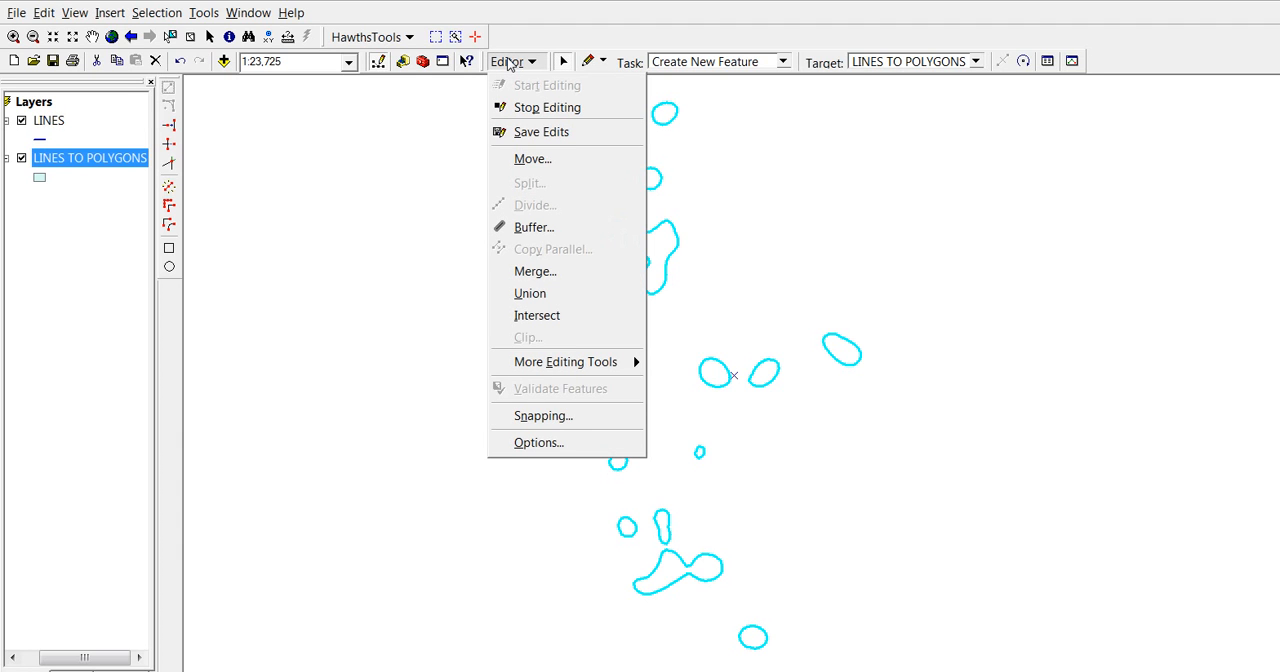
mouse_move(564, 360)
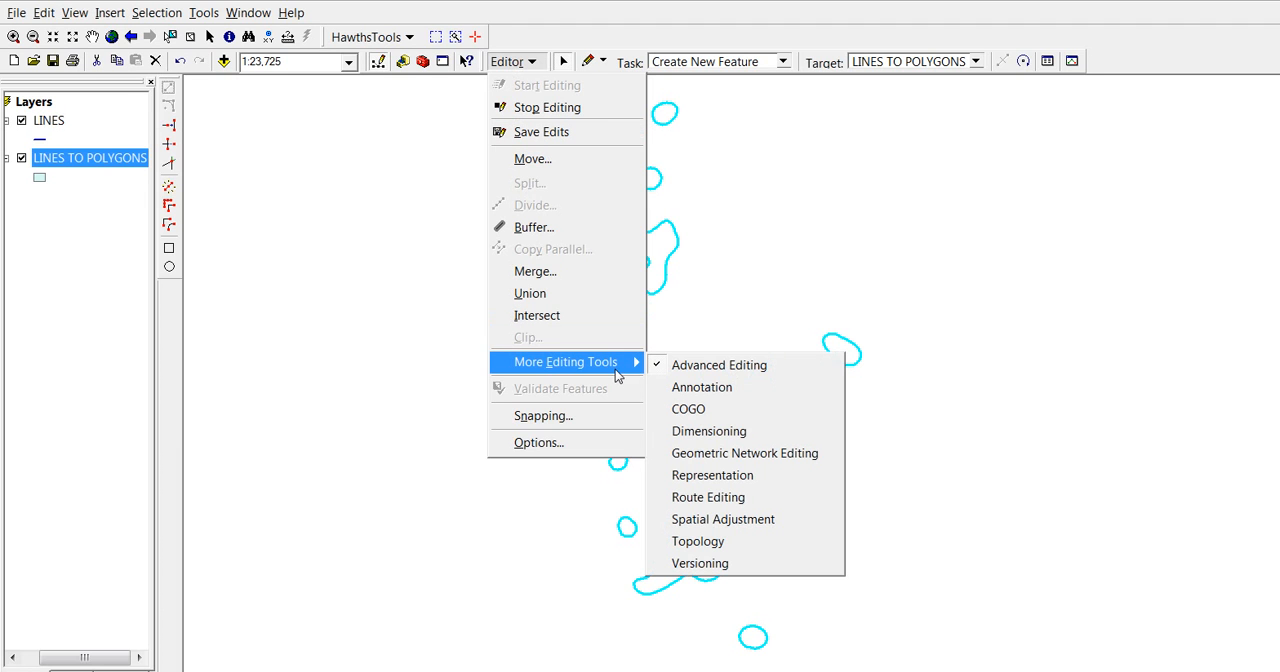
mouse_move(724, 520)
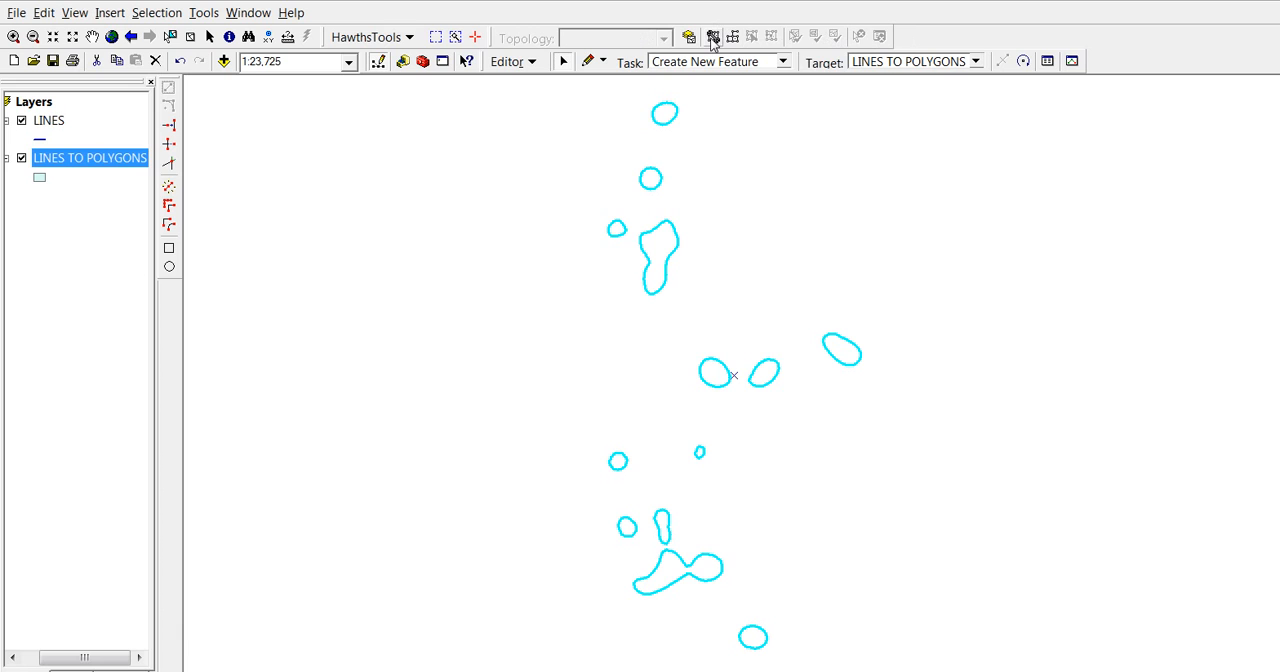
mouse_move(712, 36)
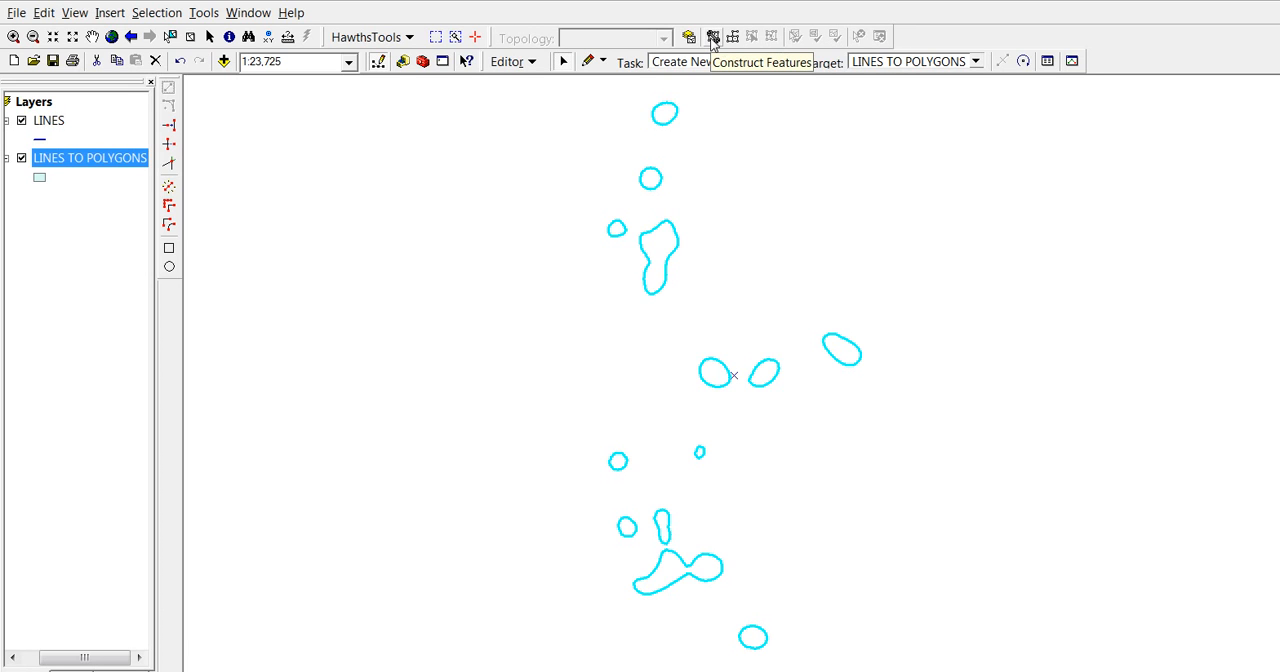
Build new polygons from the selected LINES outlines with Construct Features at tolerance 0.001.
left_click(712, 36)
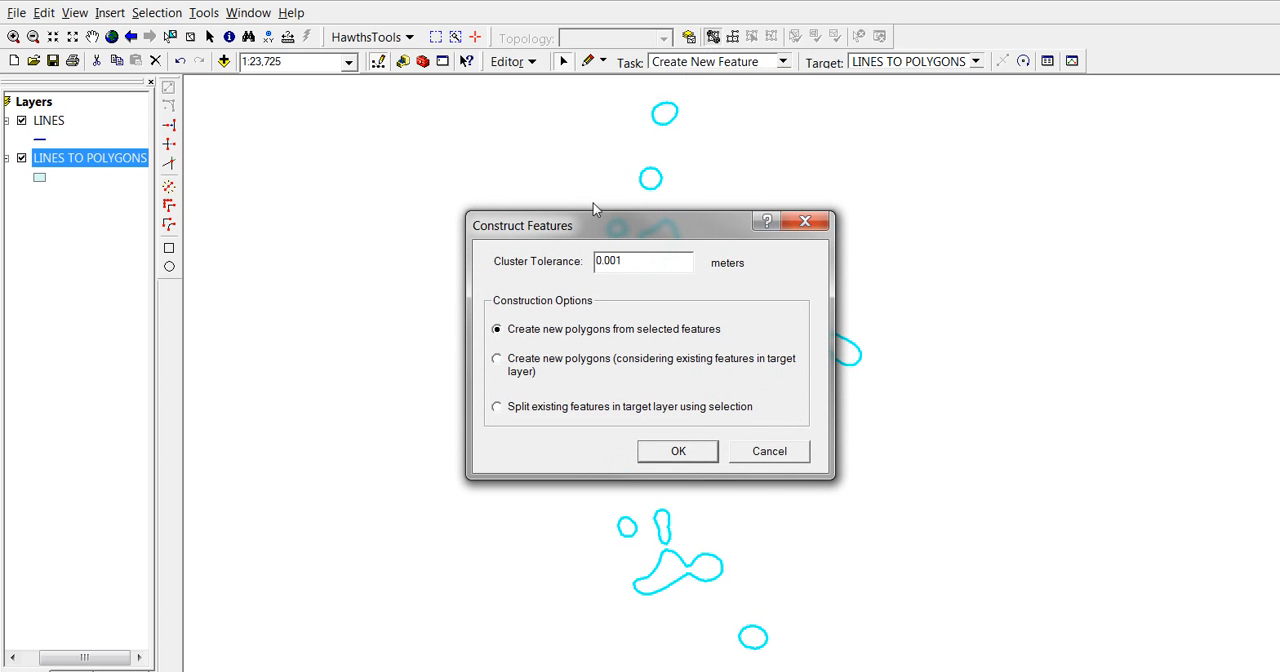
mouse_move(504, 270)
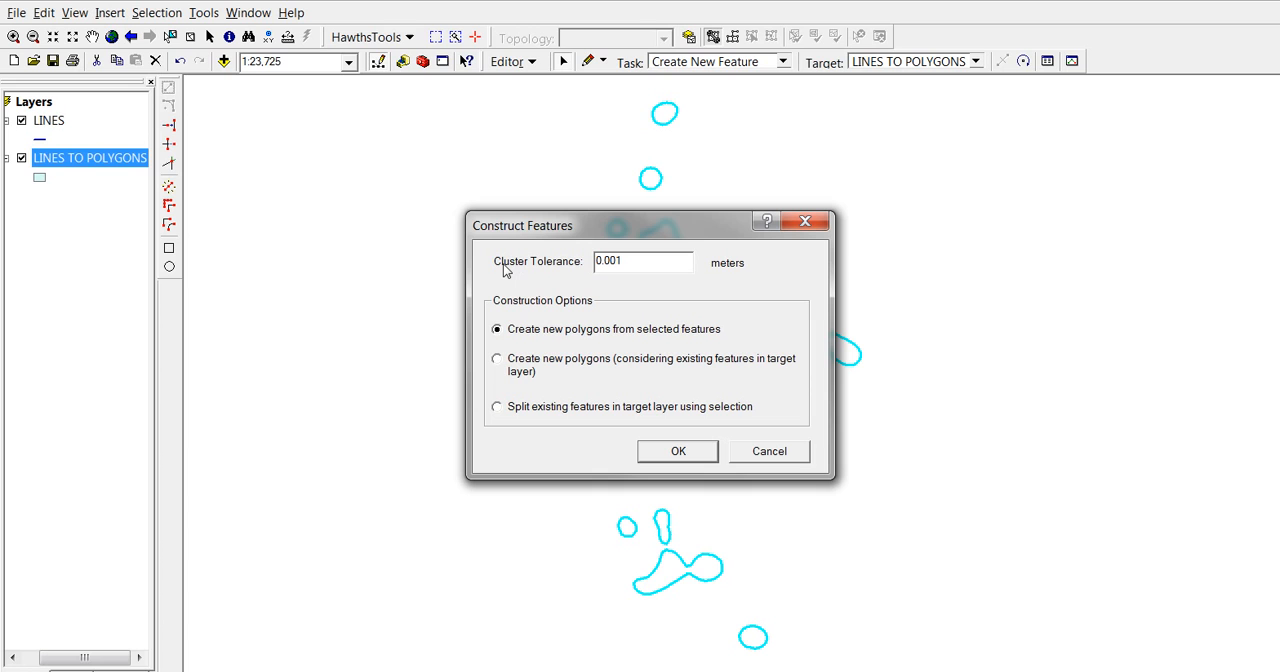
mouse_move(520, 312)
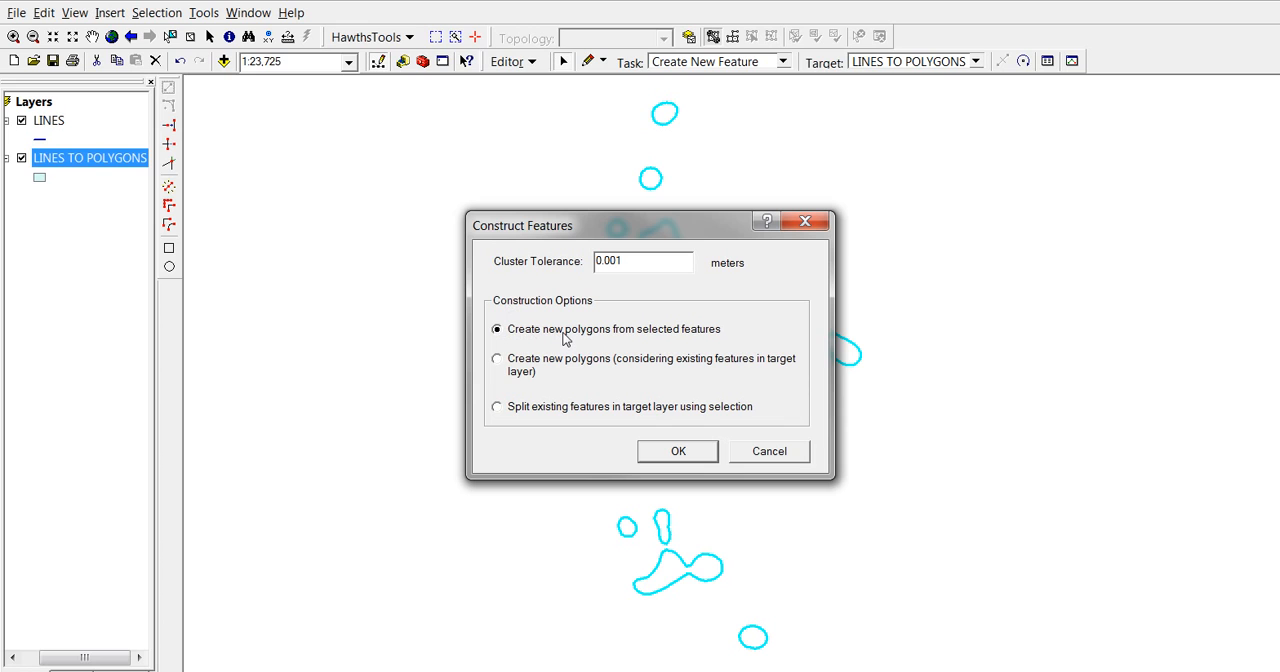
mouse_move(650, 342)
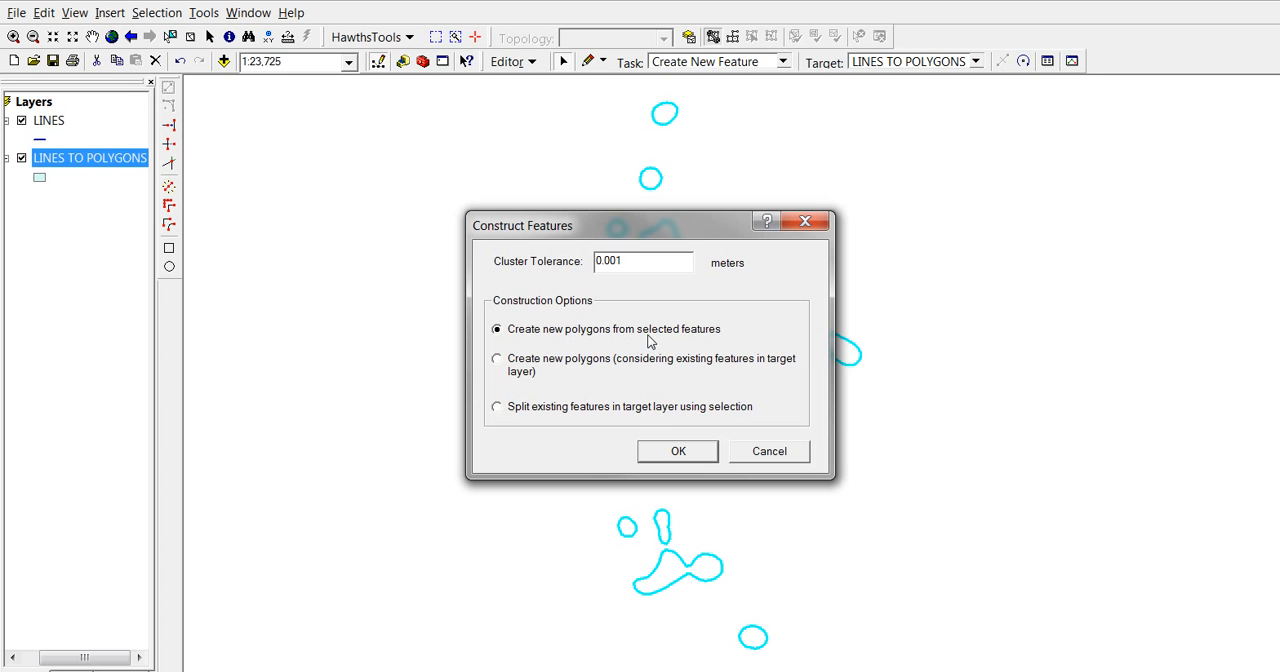
mouse_move(700, 338)
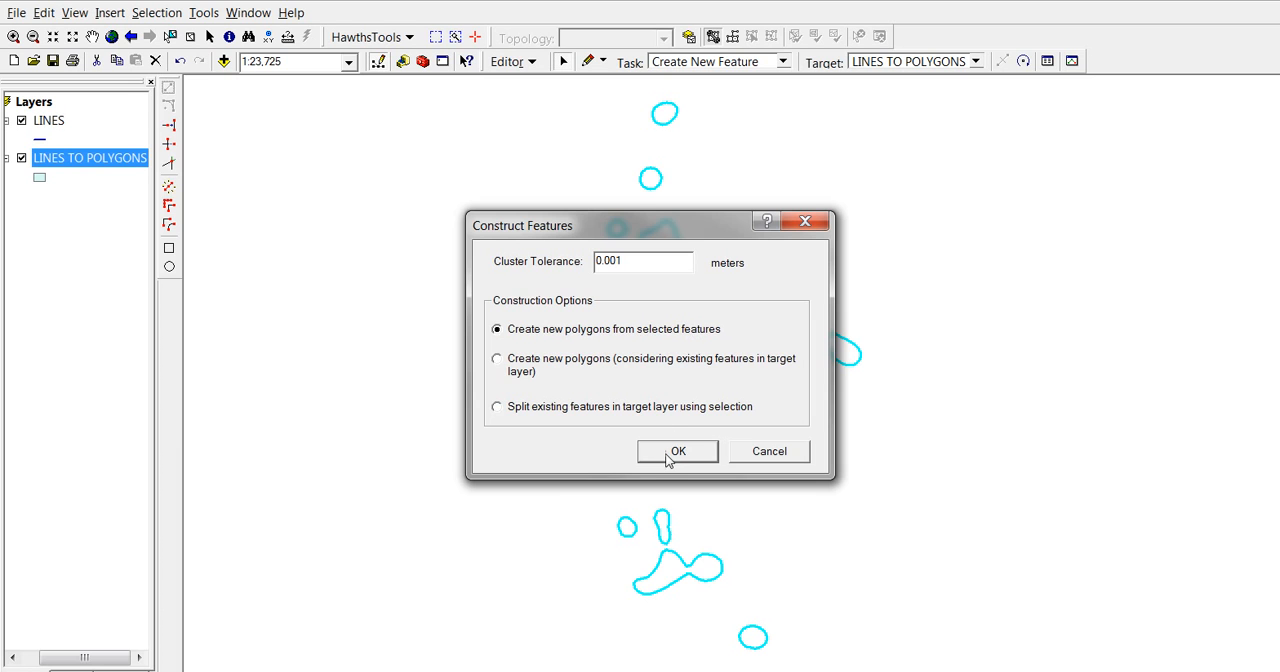
left_click(676, 450)
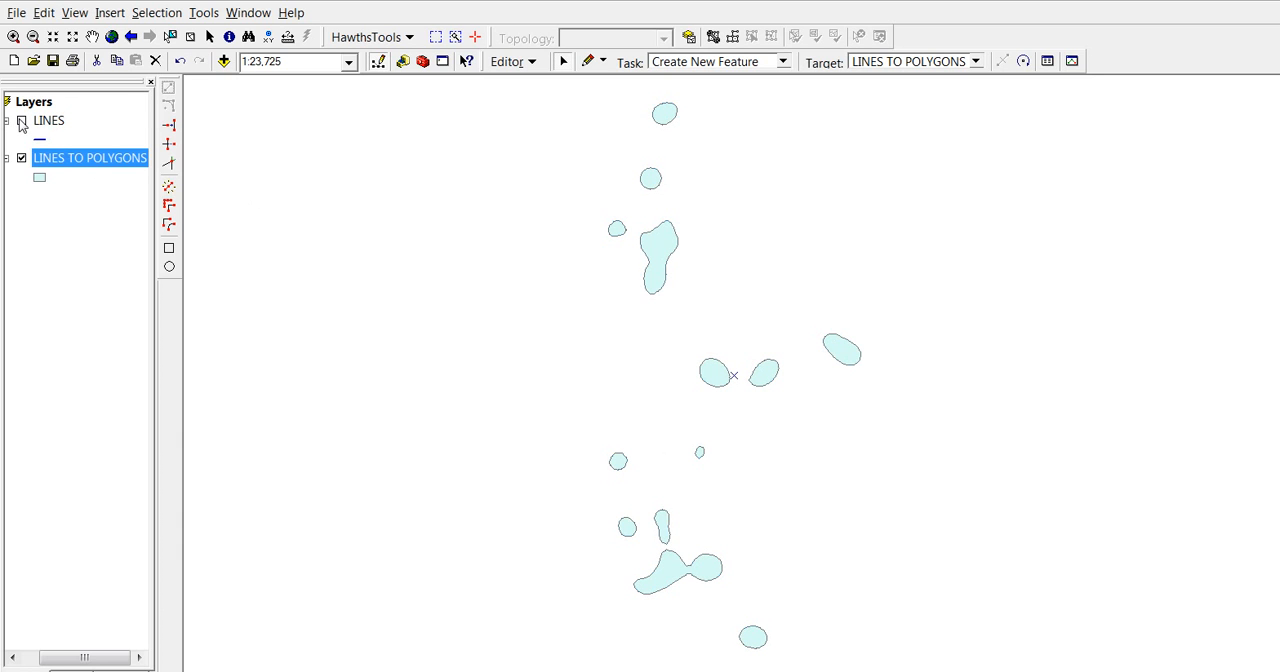
Hide the LINES layer and bring up the editing commands to stop editing.
left_click(20, 120)
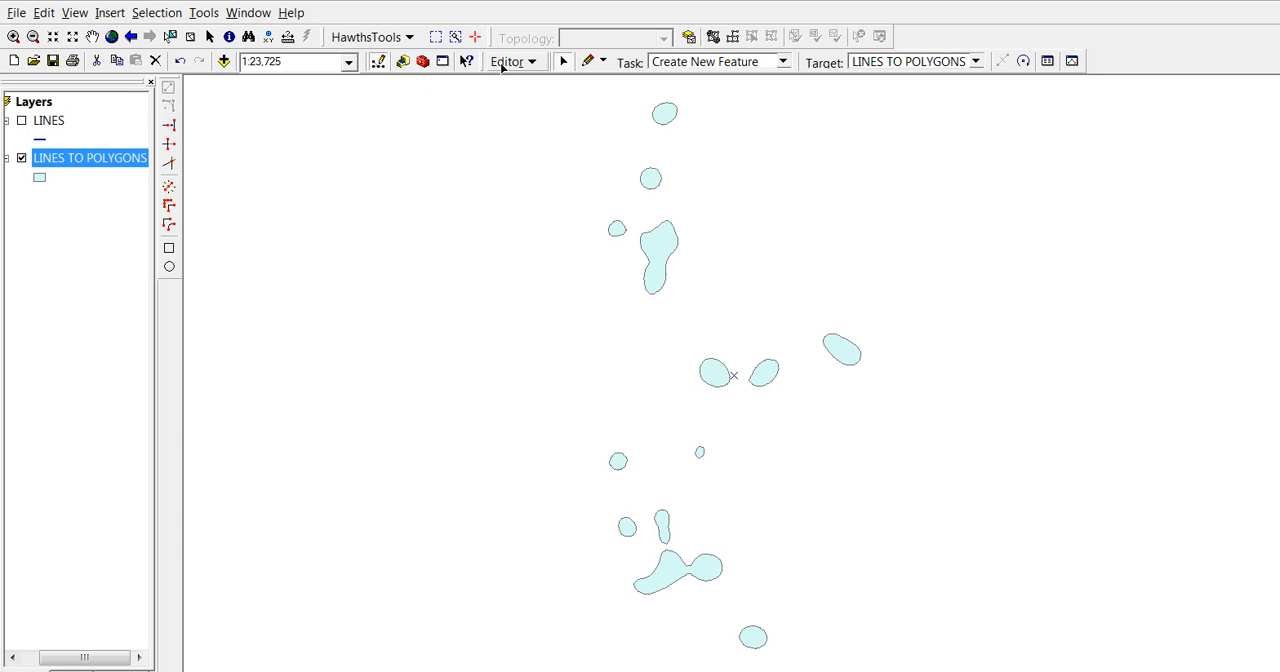
left_click(512, 60)
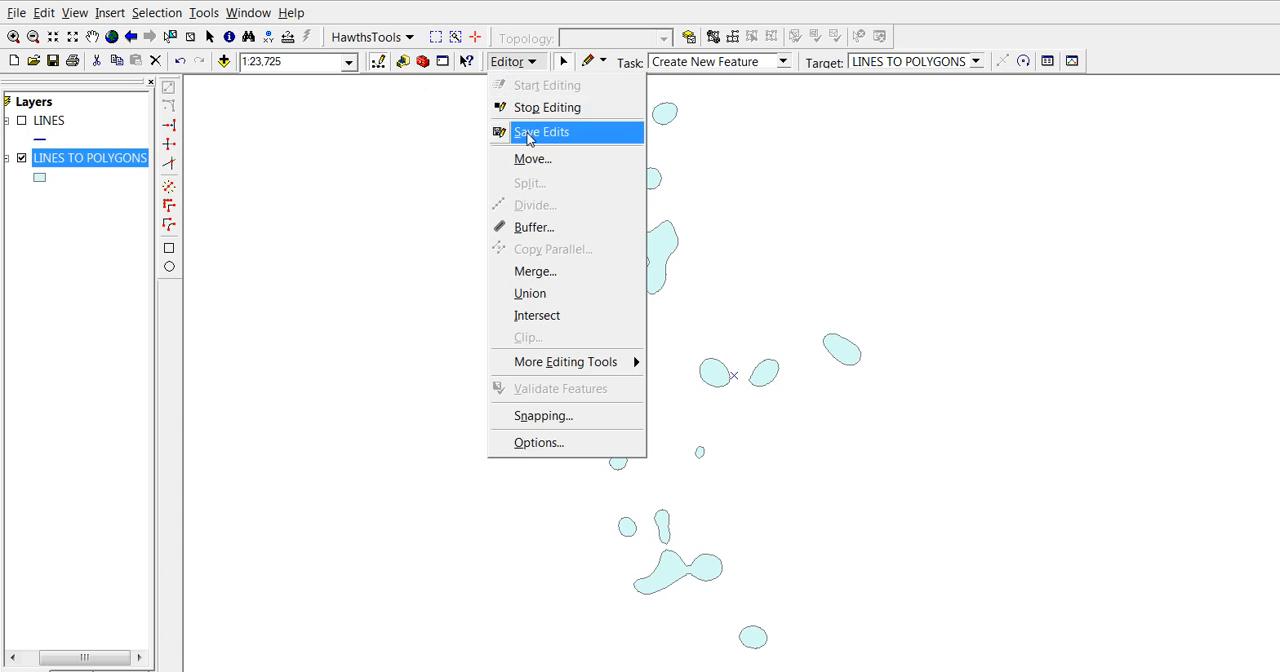
mouse_move(548, 84)
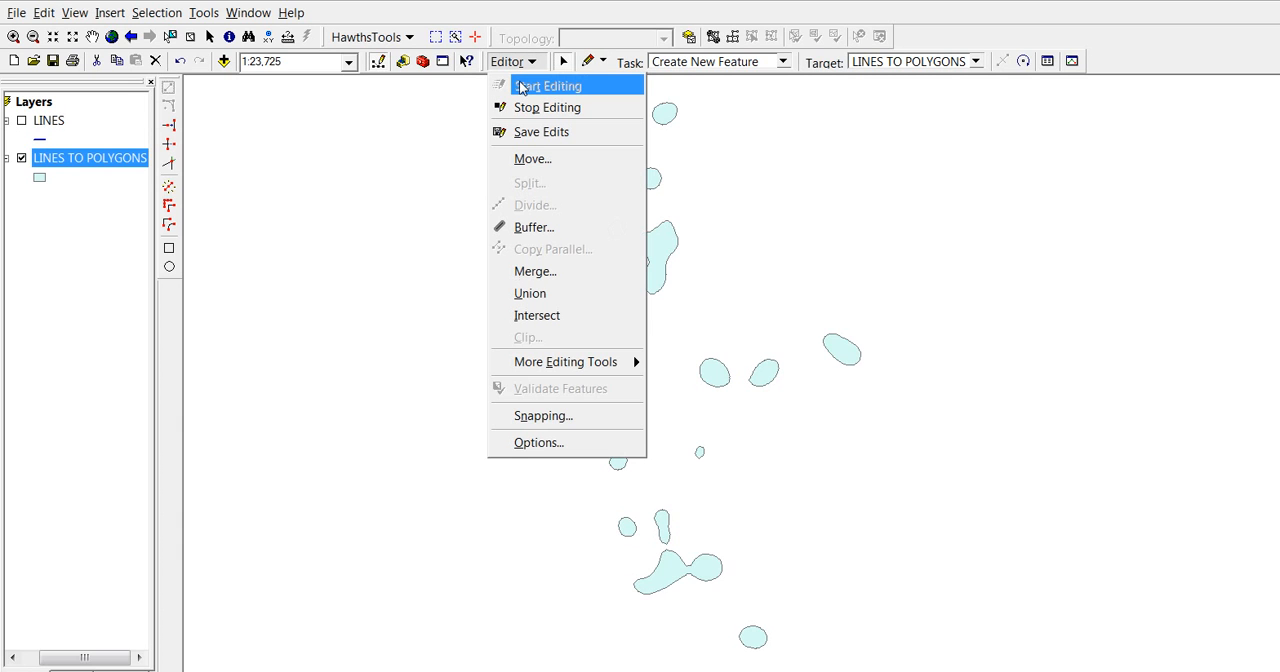
mouse_move(528, 108)
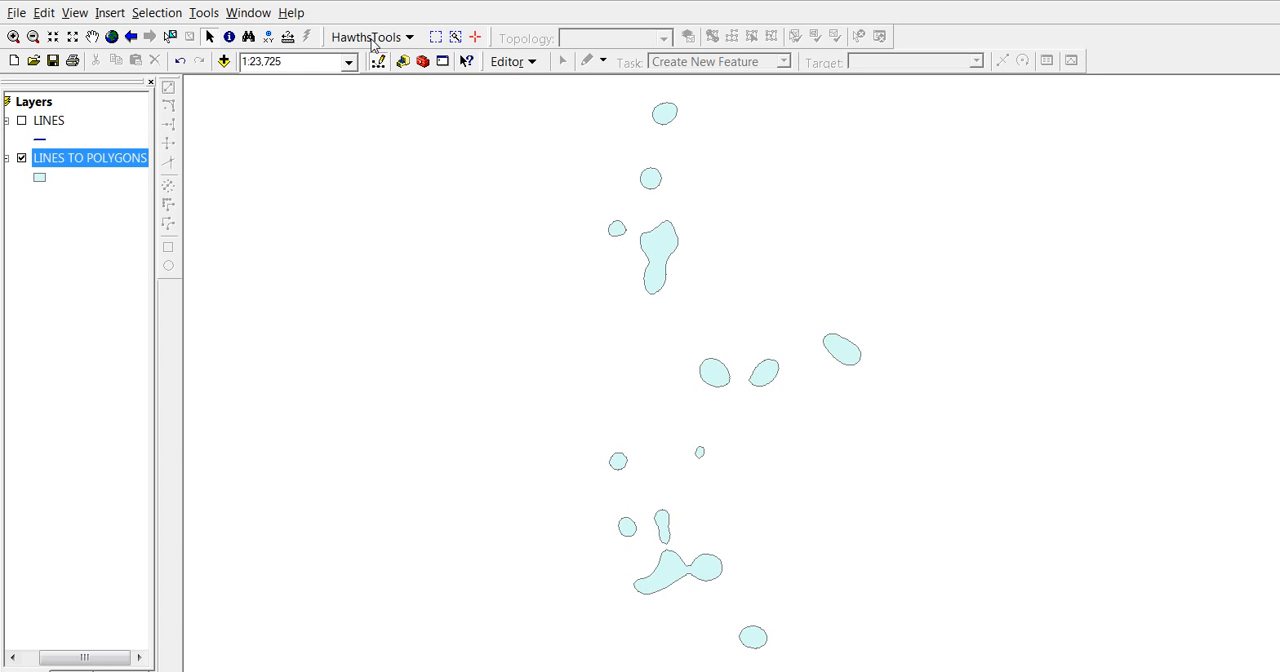
Add an AREA field (no perimeter) to LINES TO POLYGONS with HawthsTools Add/Update Area & Perimeter.
left_click(368, 36)
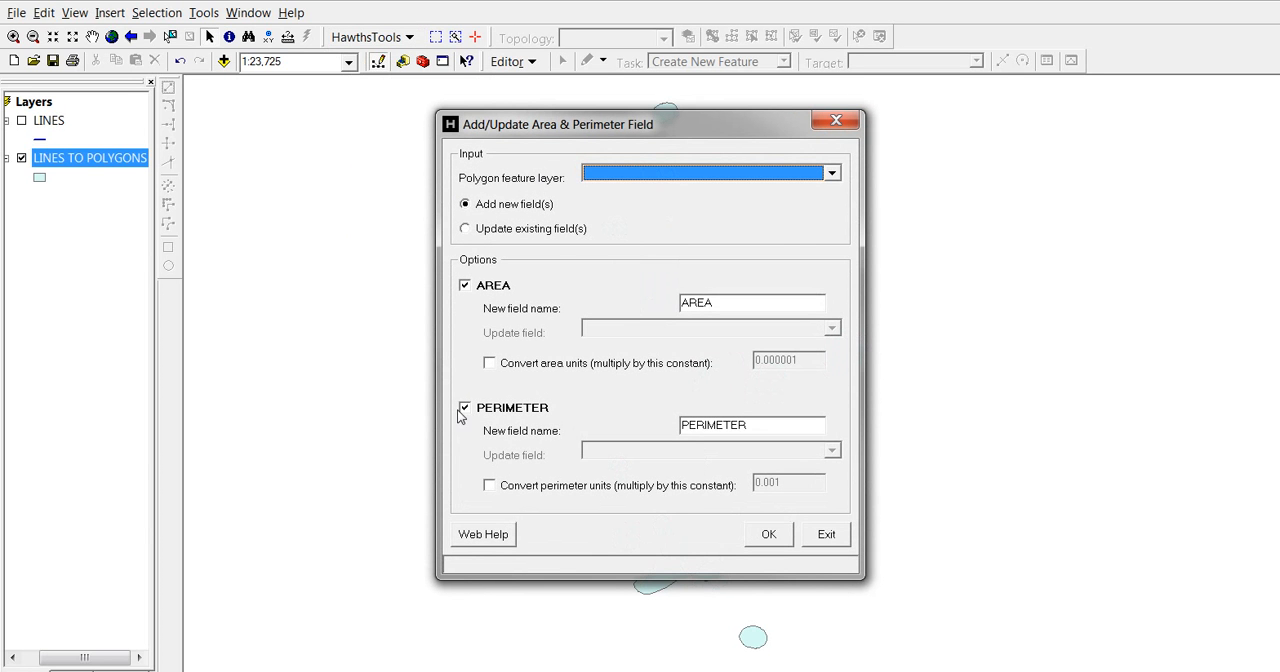
left_click(464, 408)
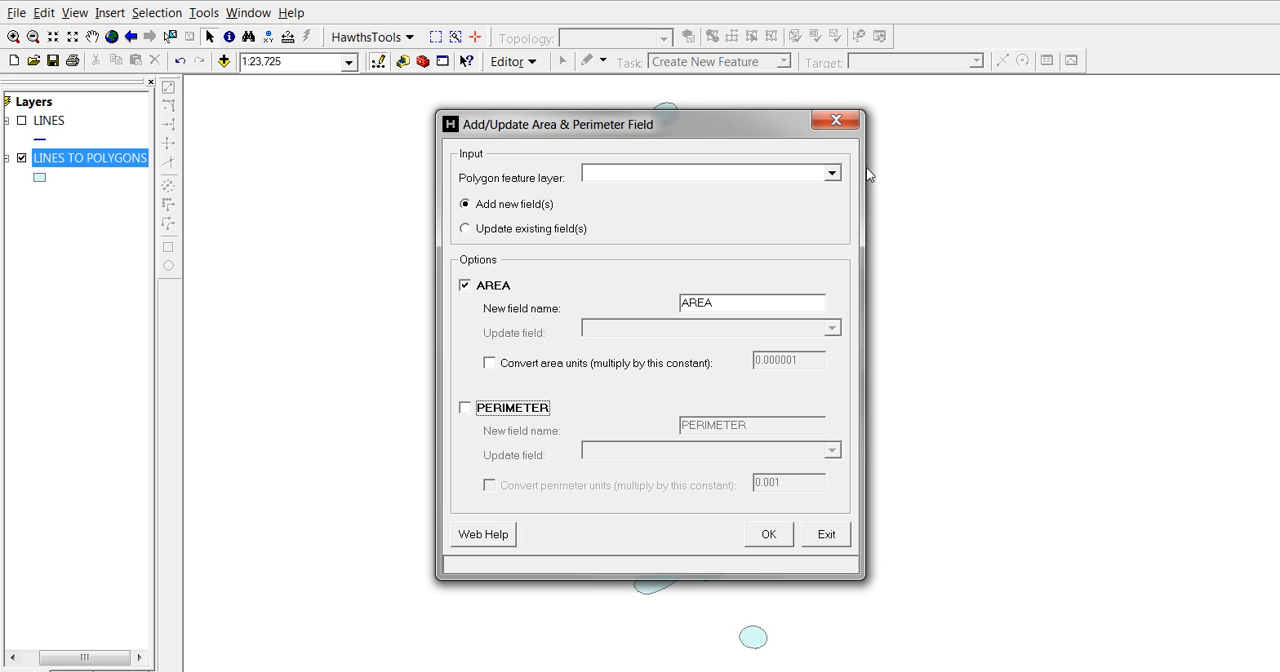
left_click(832, 172)
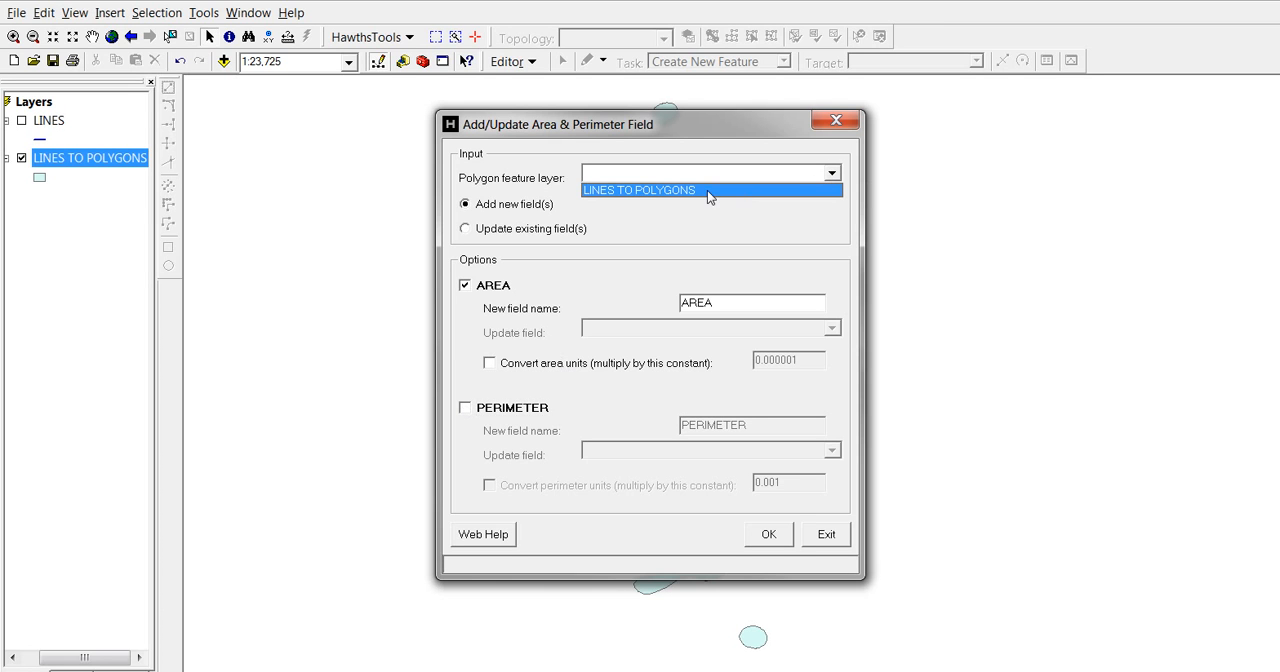
left_click(640, 190)
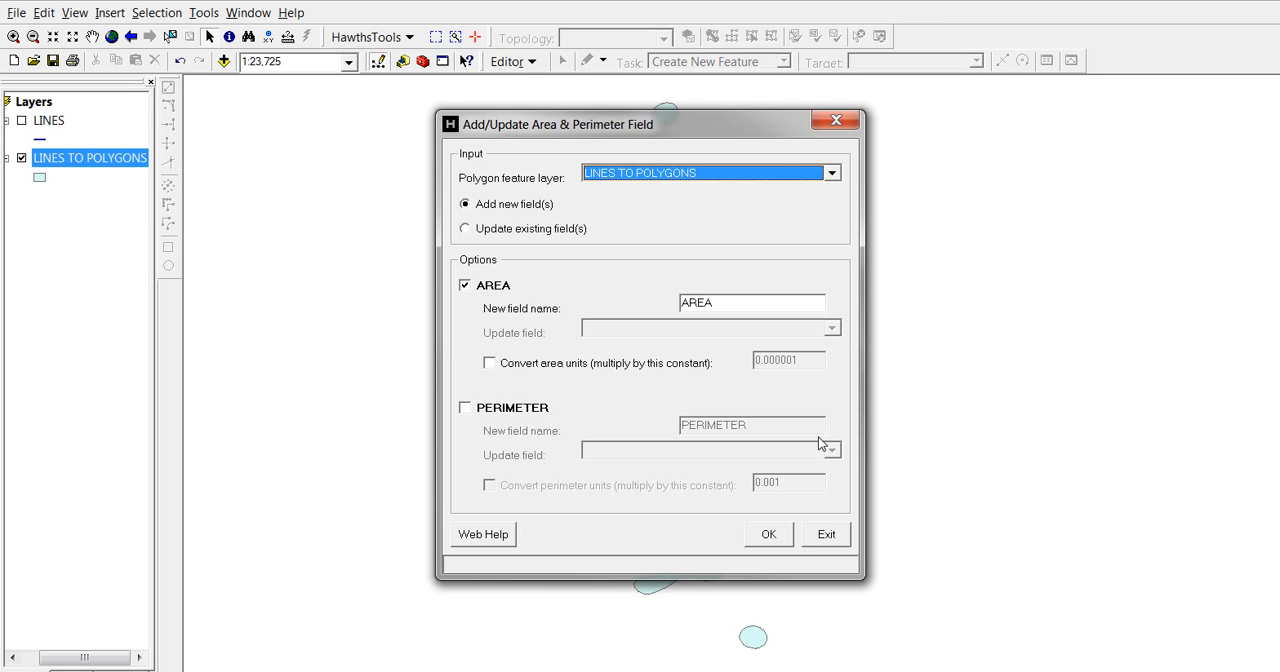
left_click(768, 532)
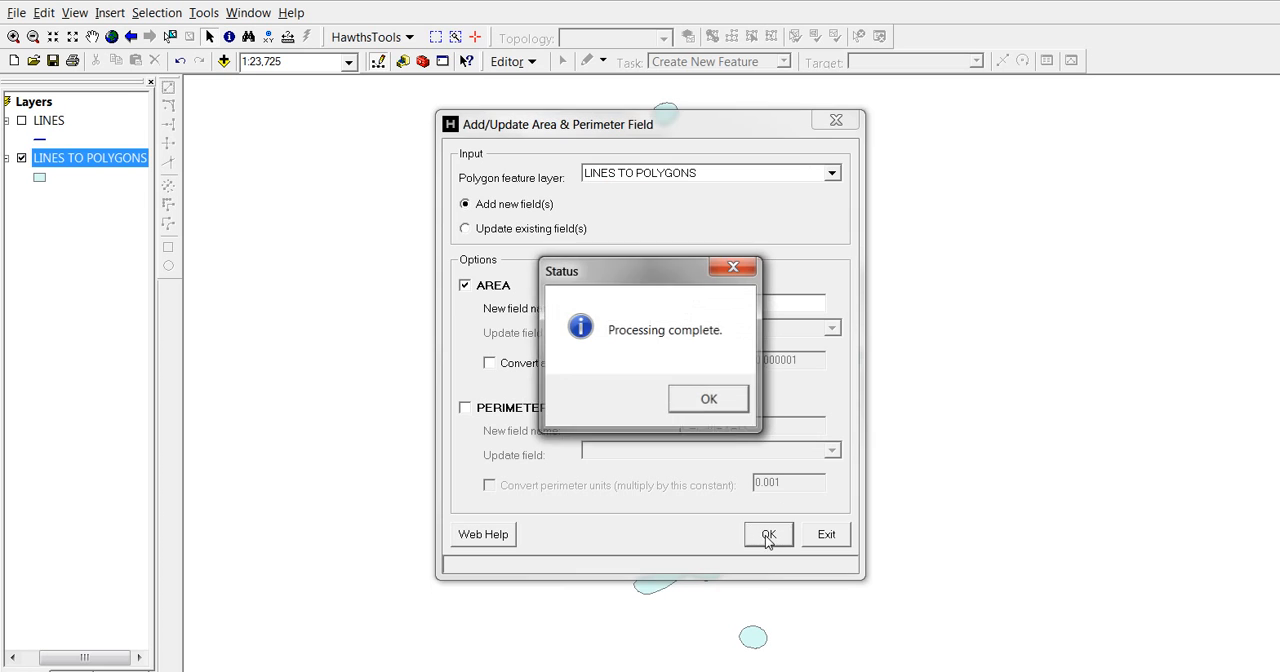
left_click(708, 398)
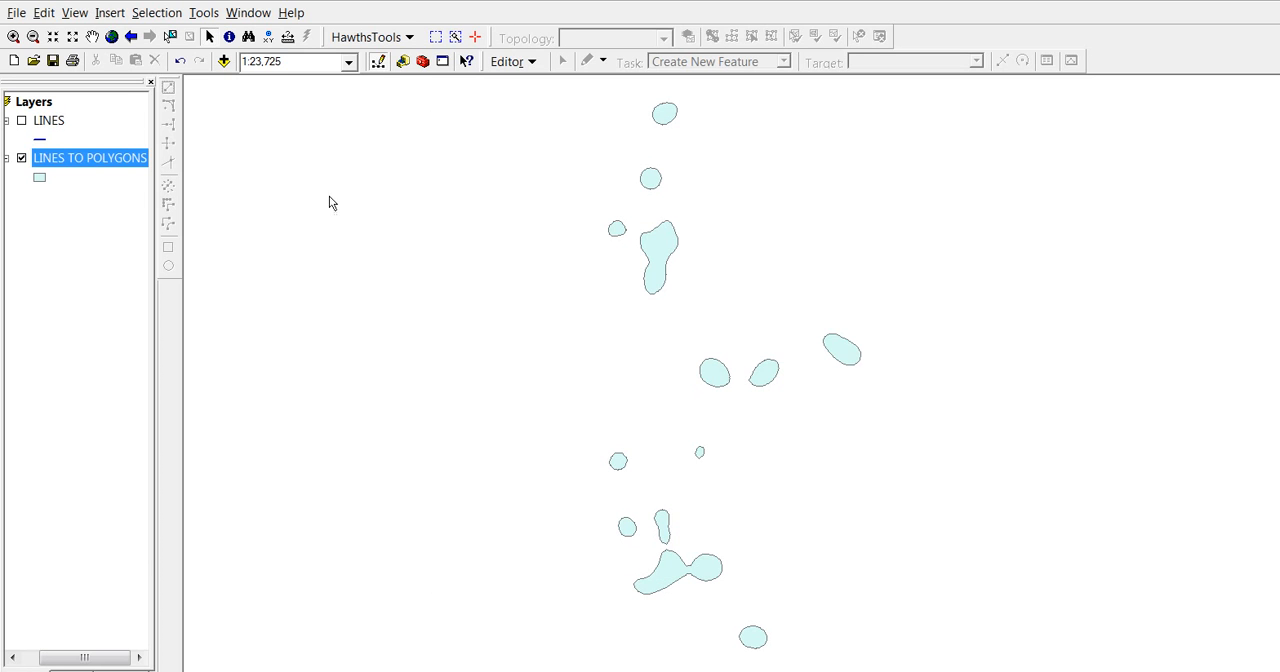
Show the LINES TO POLYGONS attribute table with the 13 area values.
right_click(90, 156)
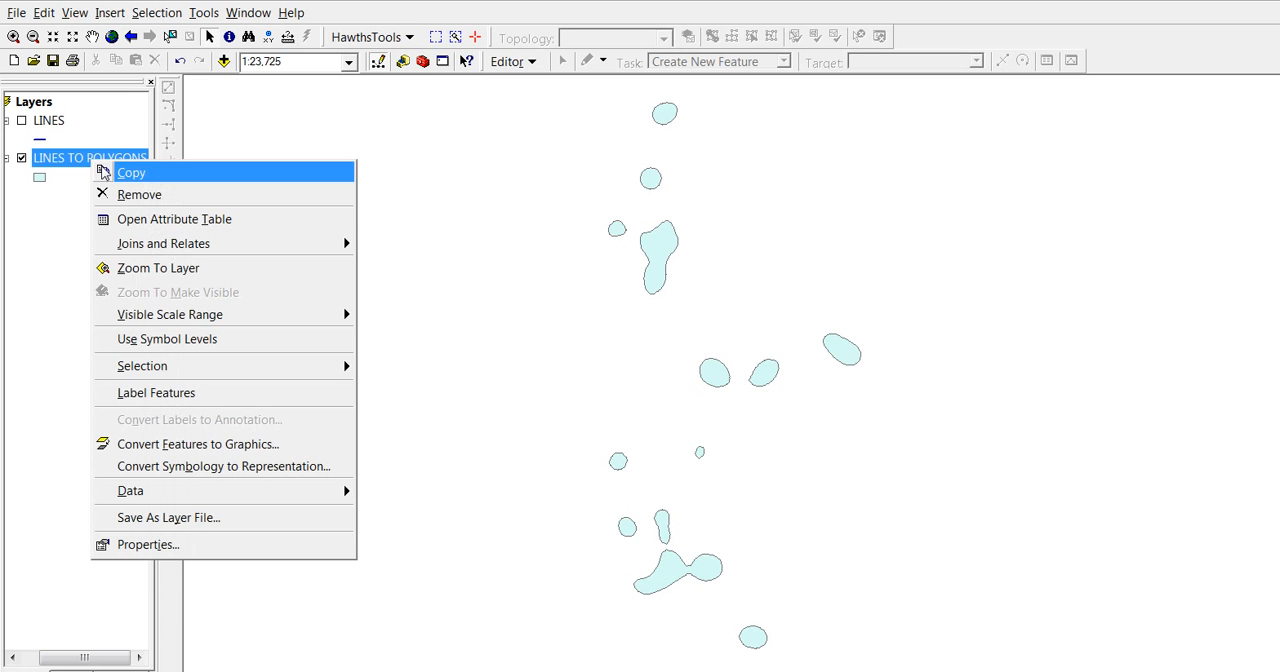
left_click(174, 220)
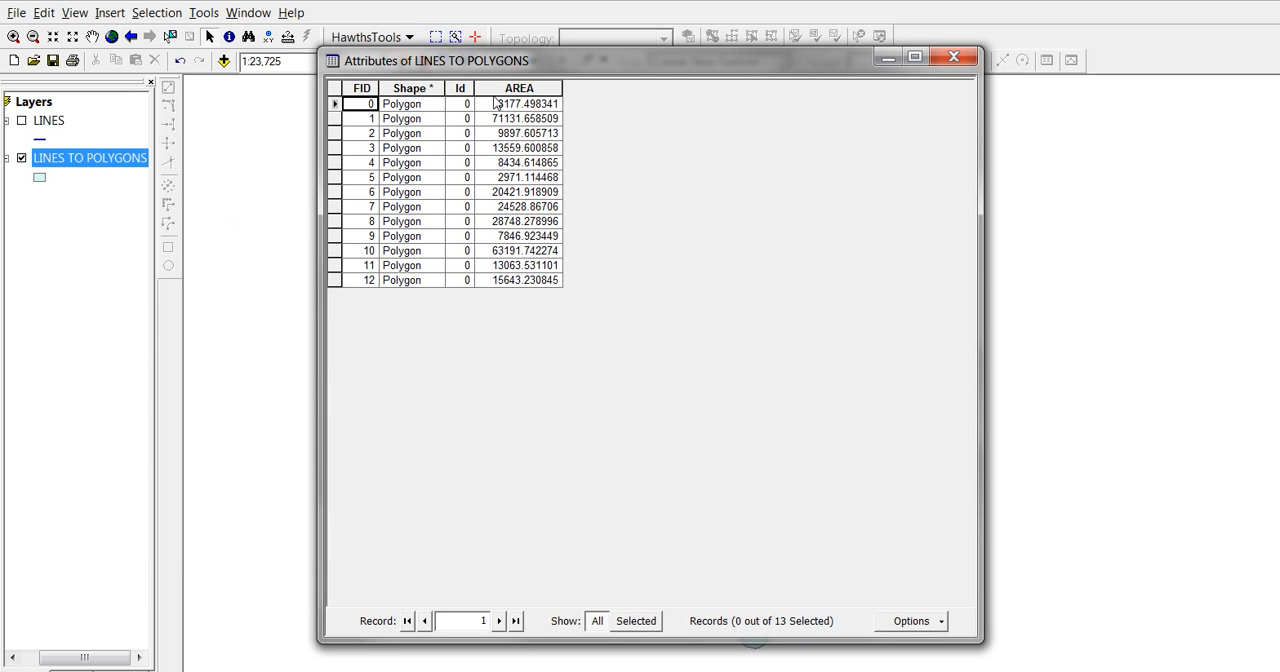